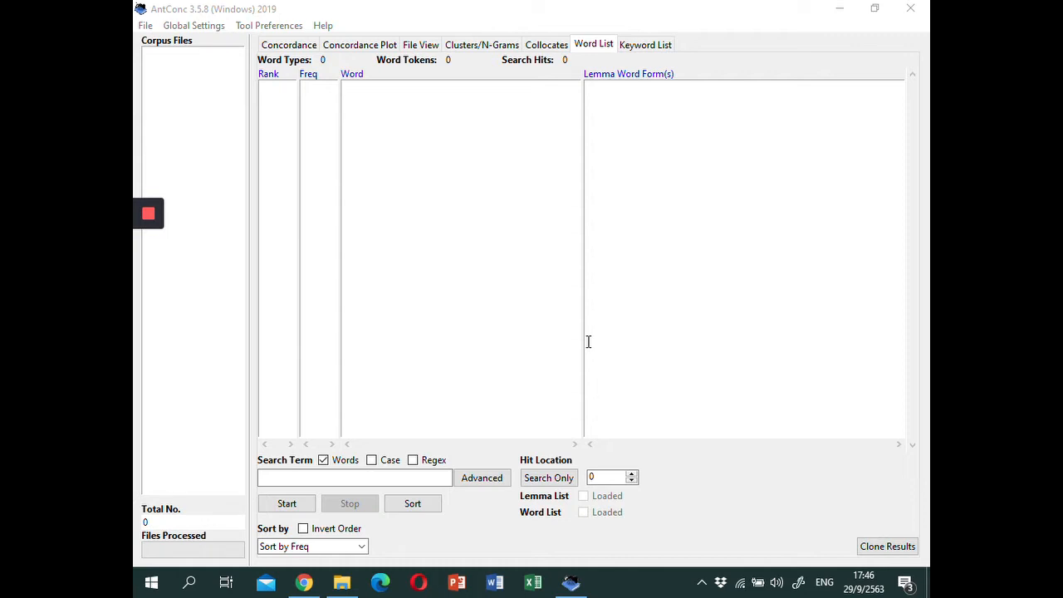
mouse_move(734, 363)
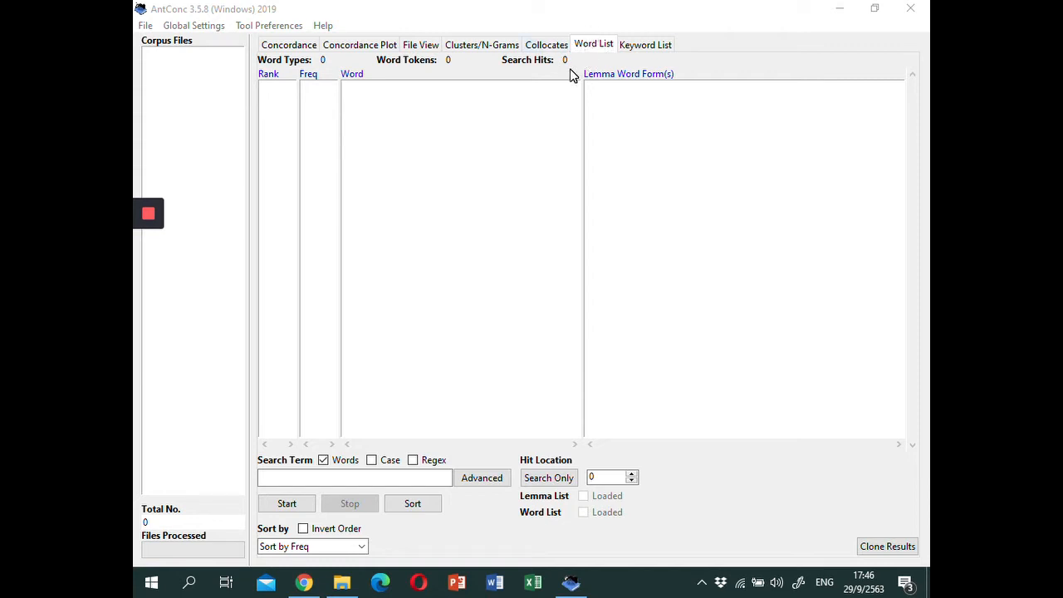
mouse_move(208, 24)
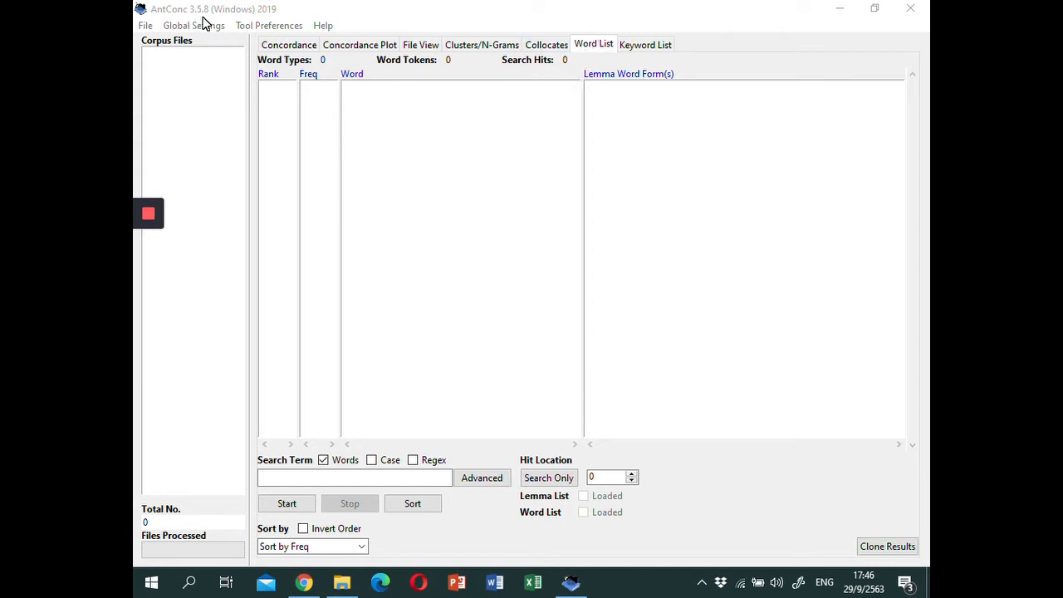
mouse_move(199, 52)
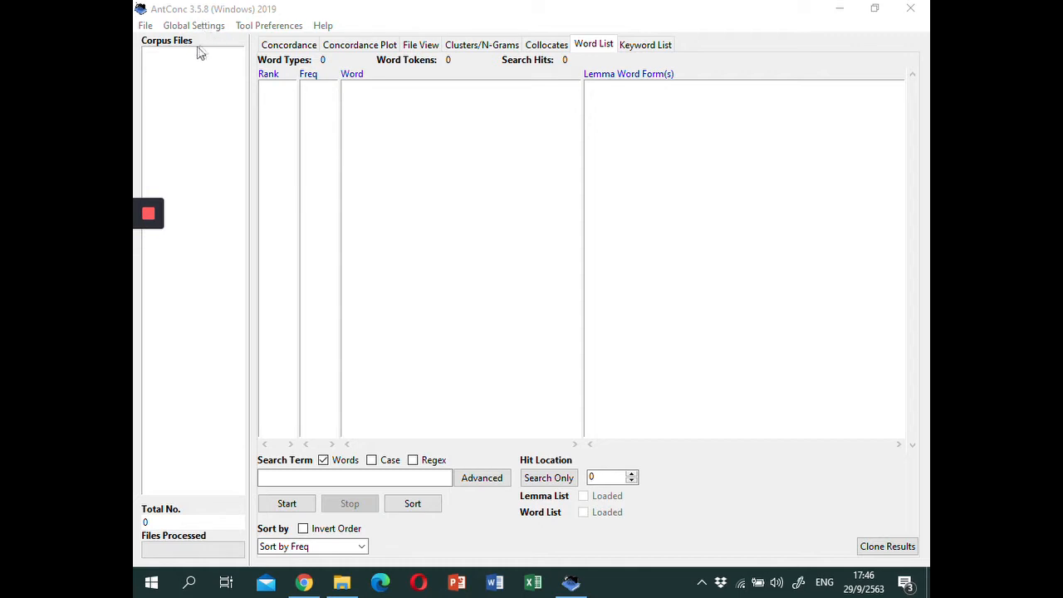
Load all .txt review files from the Negative reviews folder as the corpus
left_click(146, 25)
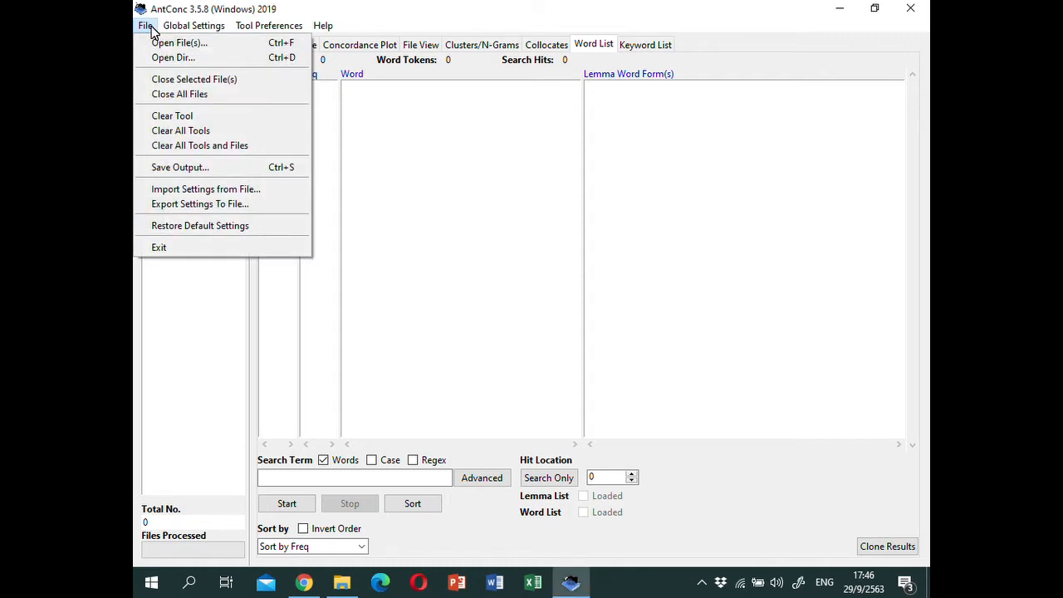
left_click(180, 43)
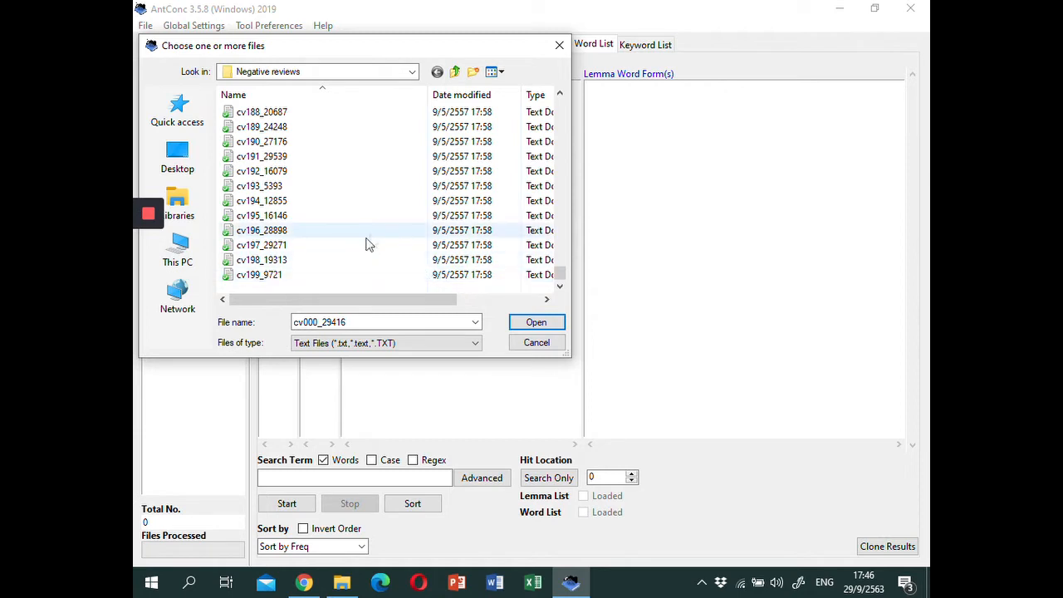
left_click(260, 274)
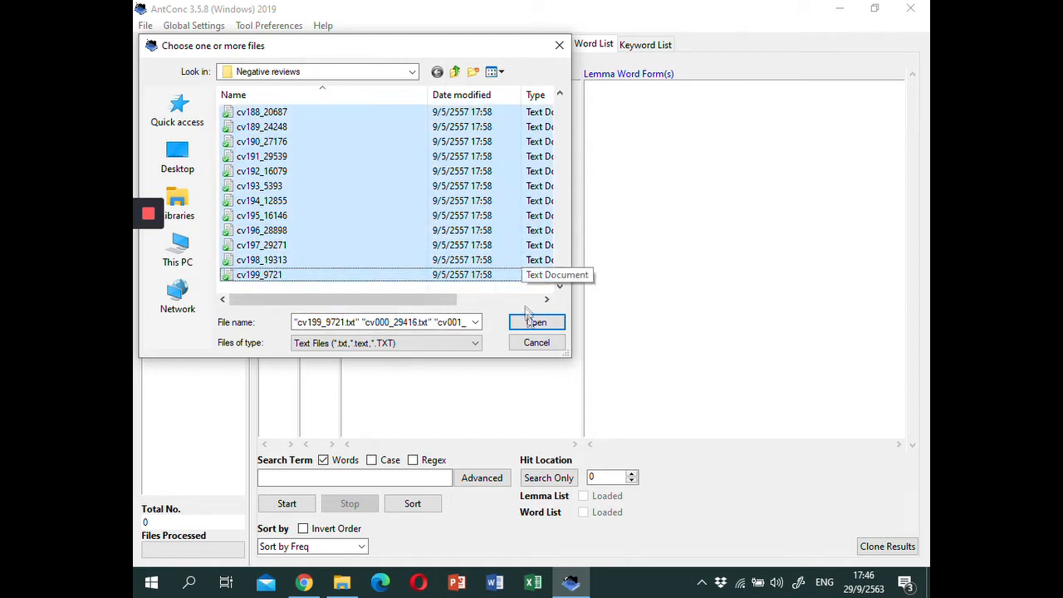
left_click(536, 322)
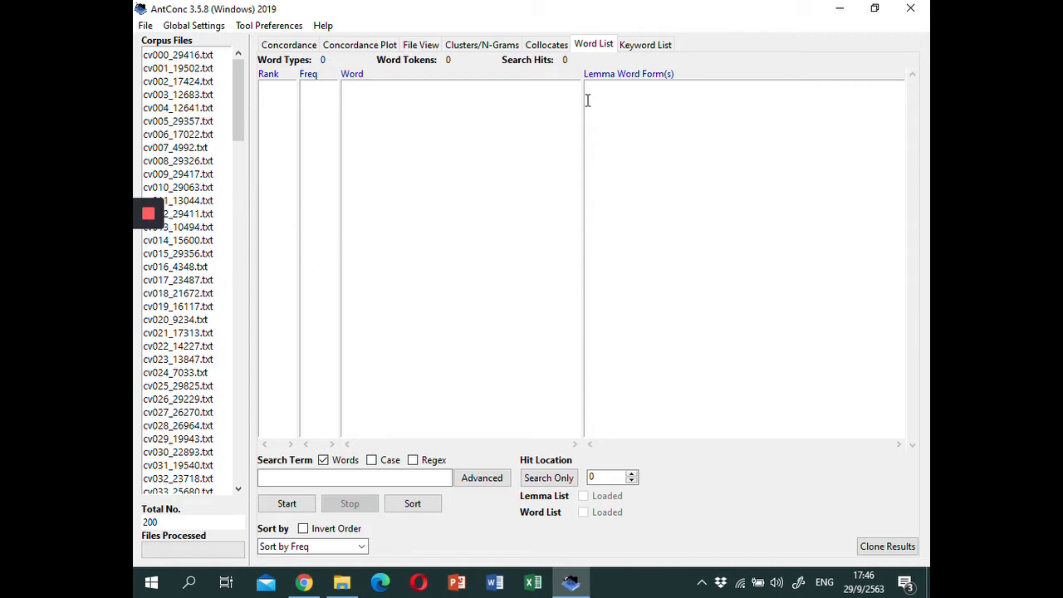
mouse_move(606, 48)
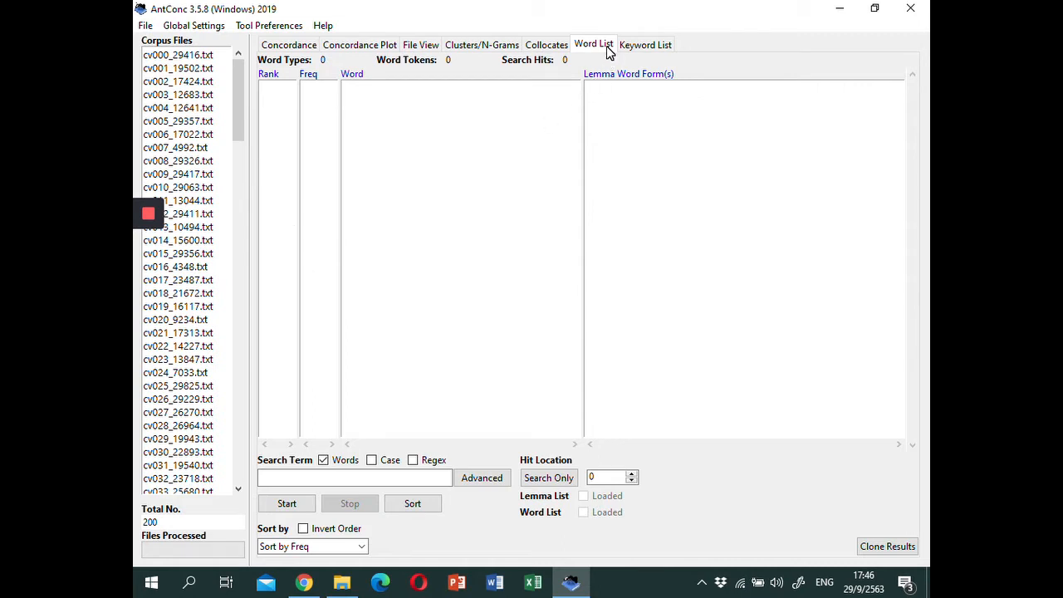
mouse_move(521, 165)
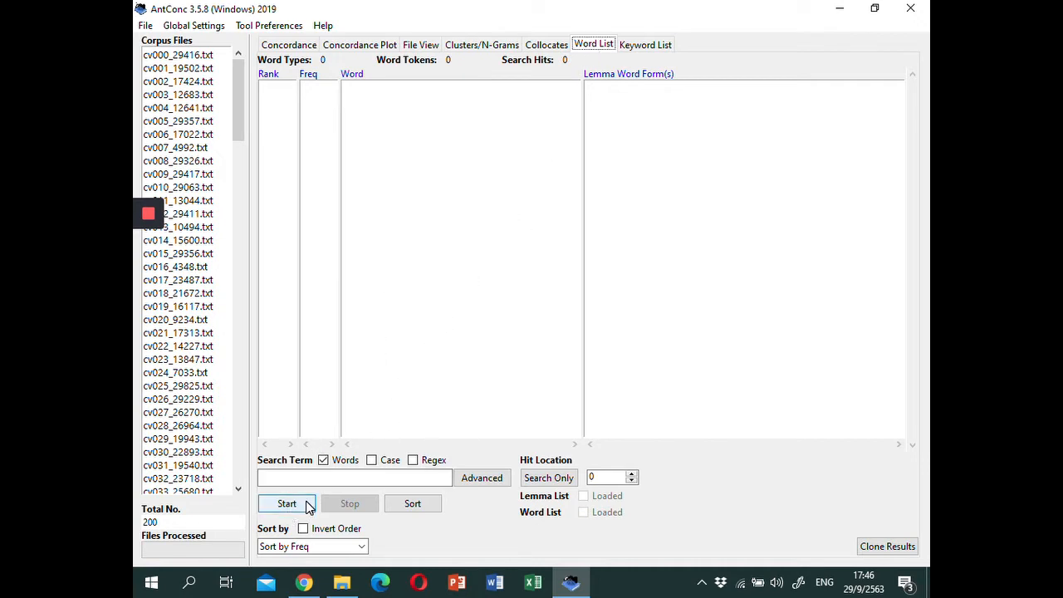
Build the word frequency list: 13,163 types, 123,444 tokens, 'the' ranked first
left_click(285, 504)
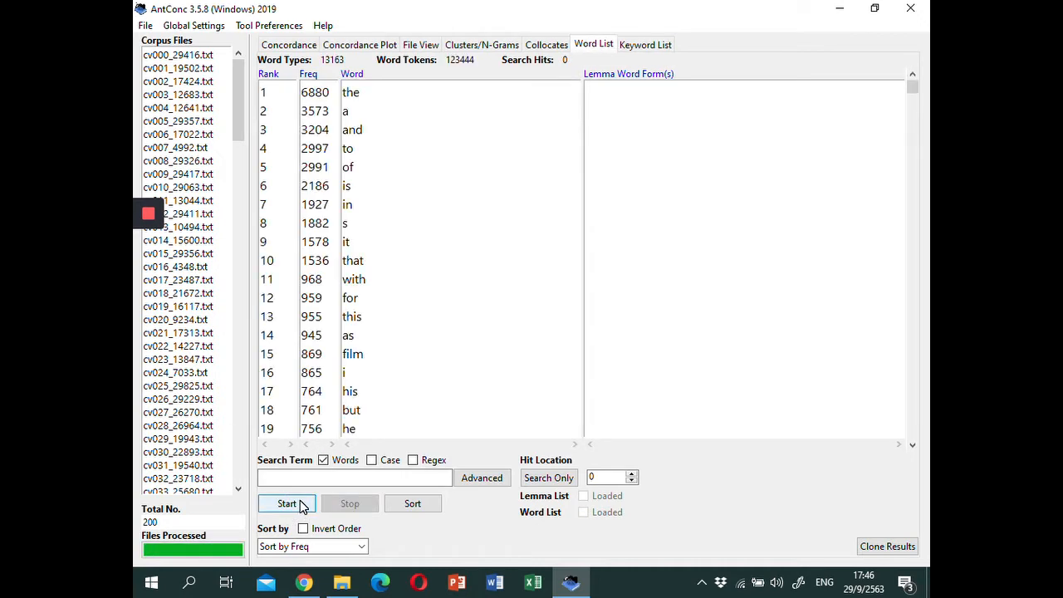
mouse_move(389, 261)
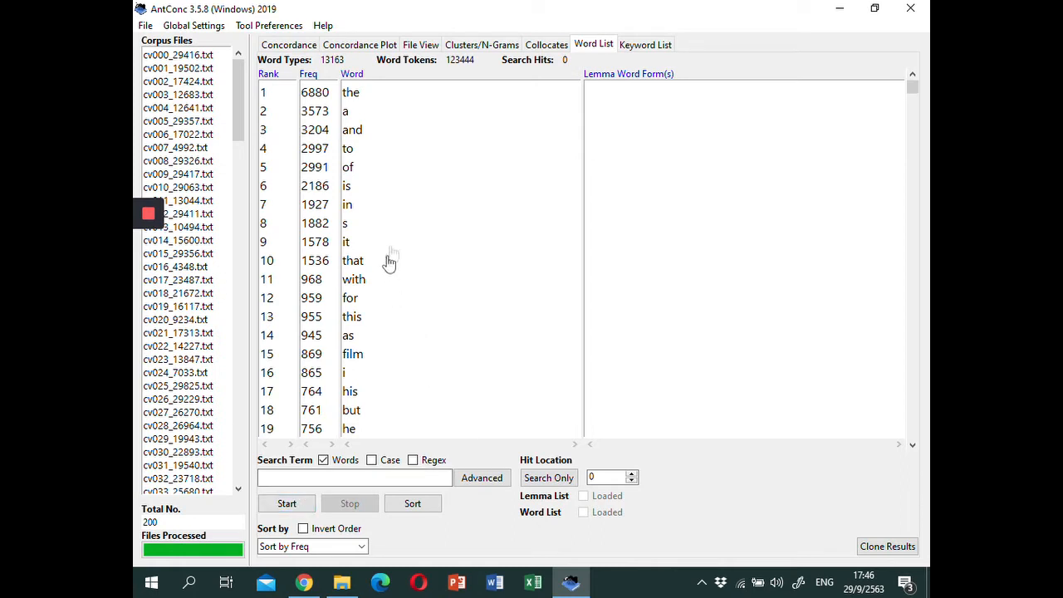
mouse_move(478, 207)
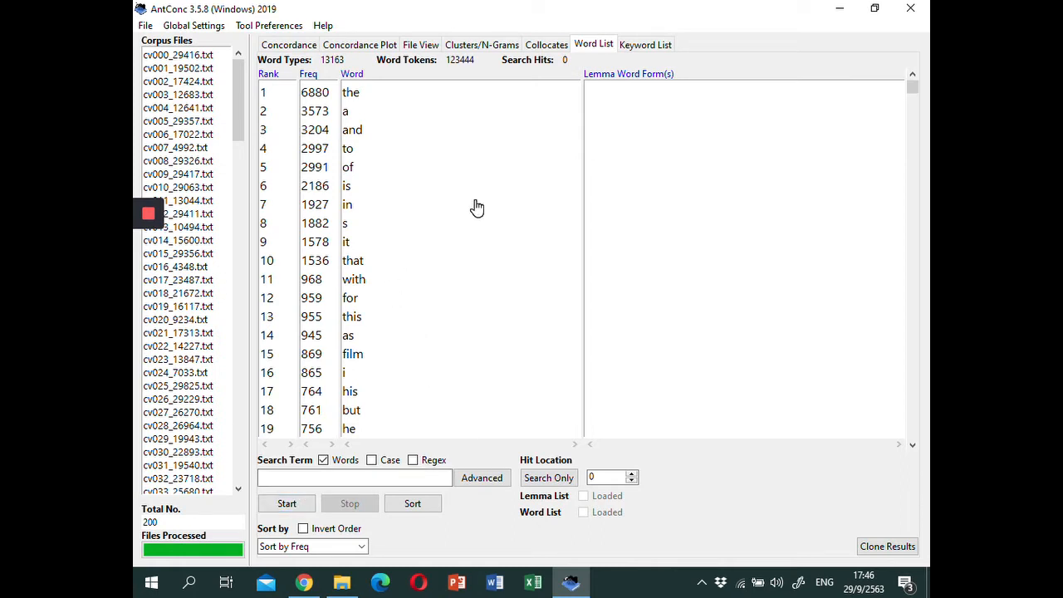
mouse_move(269, 25)
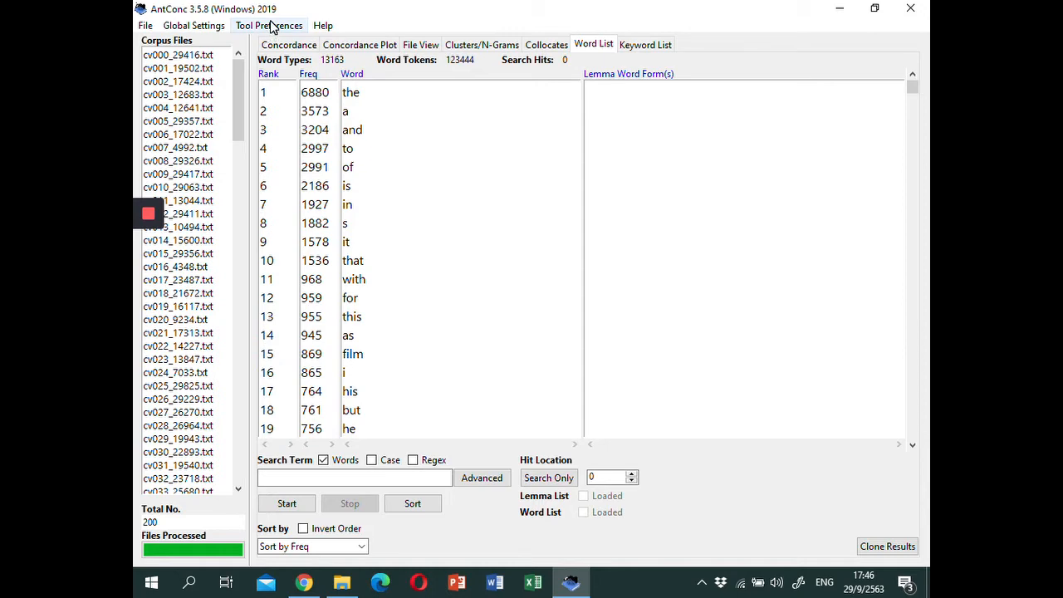
Review Keyword List preferences and keep the effect size threshold at All Values
left_click(269, 25)
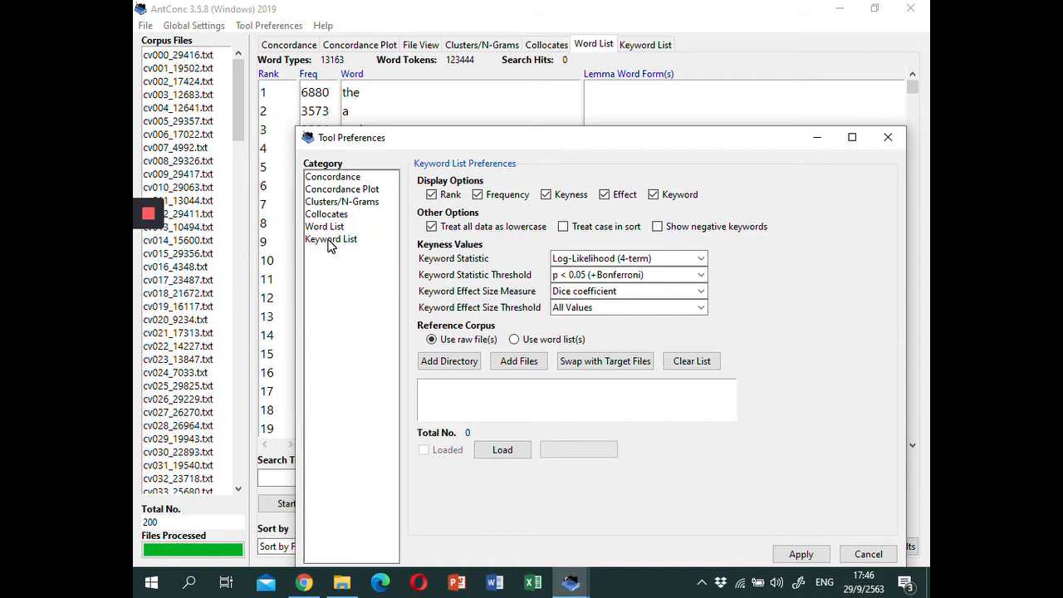
mouse_move(708, 149)
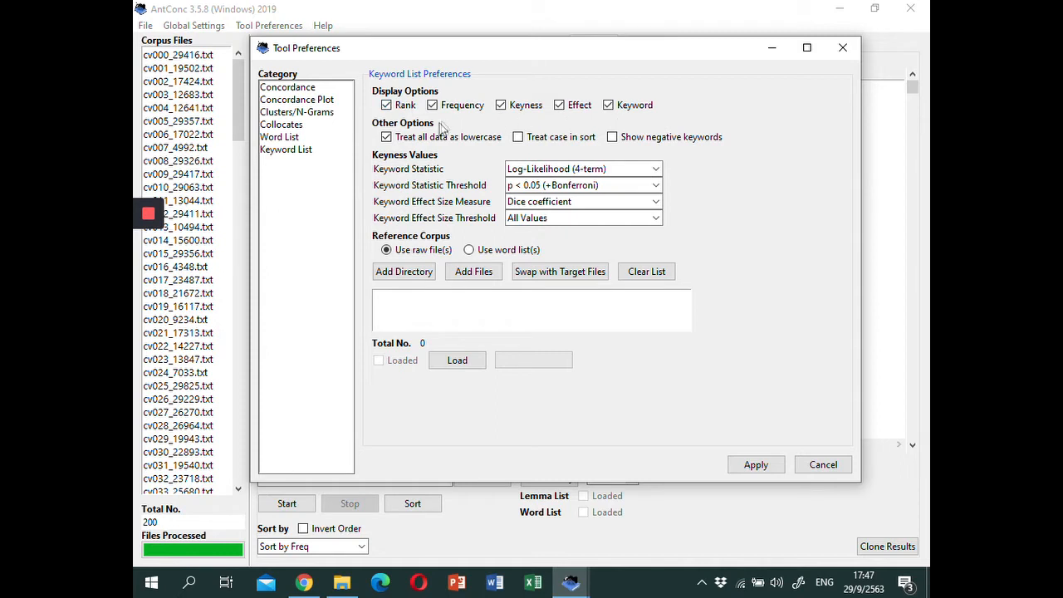
mouse_move(402, 163)
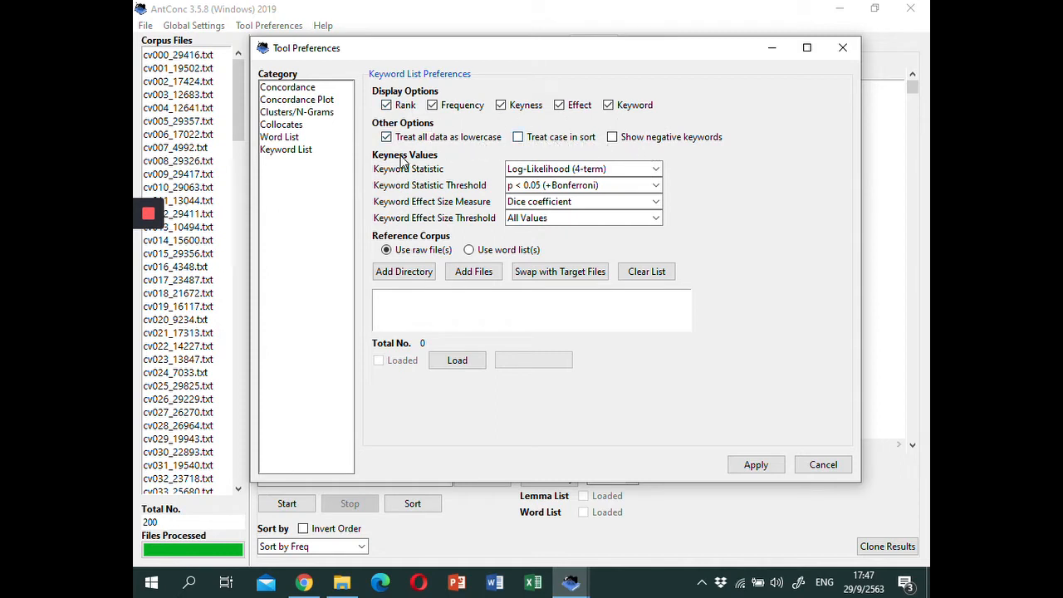
mouse_move(431, 170)
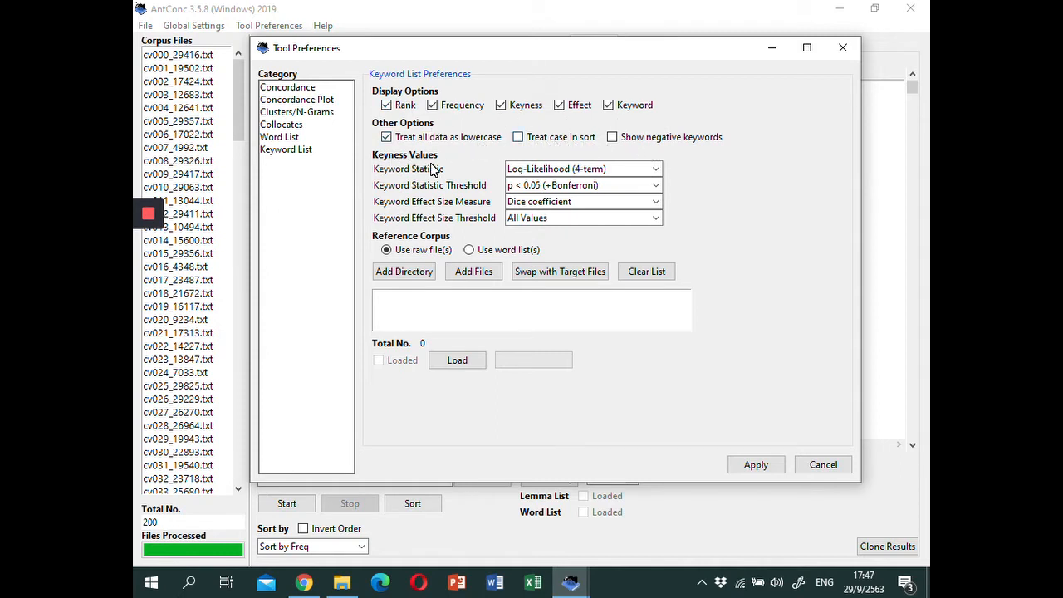
mouse_move(373, 206)
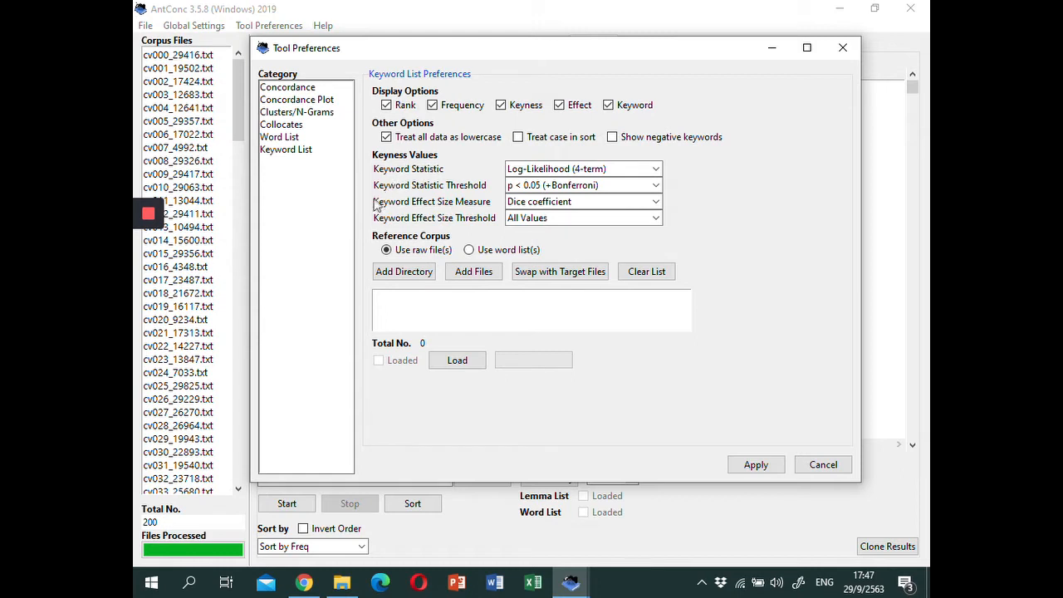
mouse_move(442, 166)
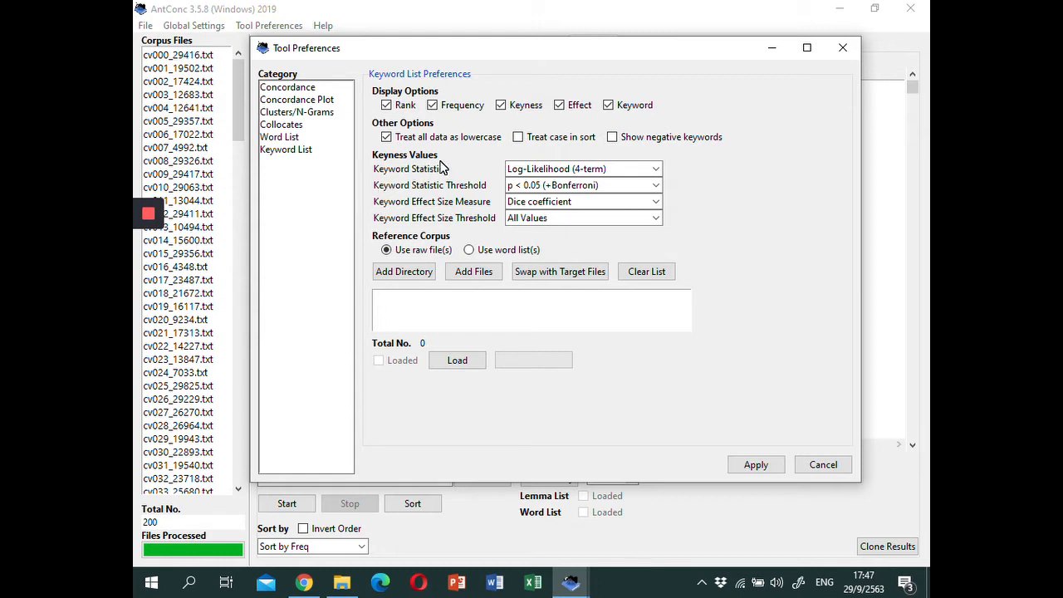
mouse_move(442, 171)
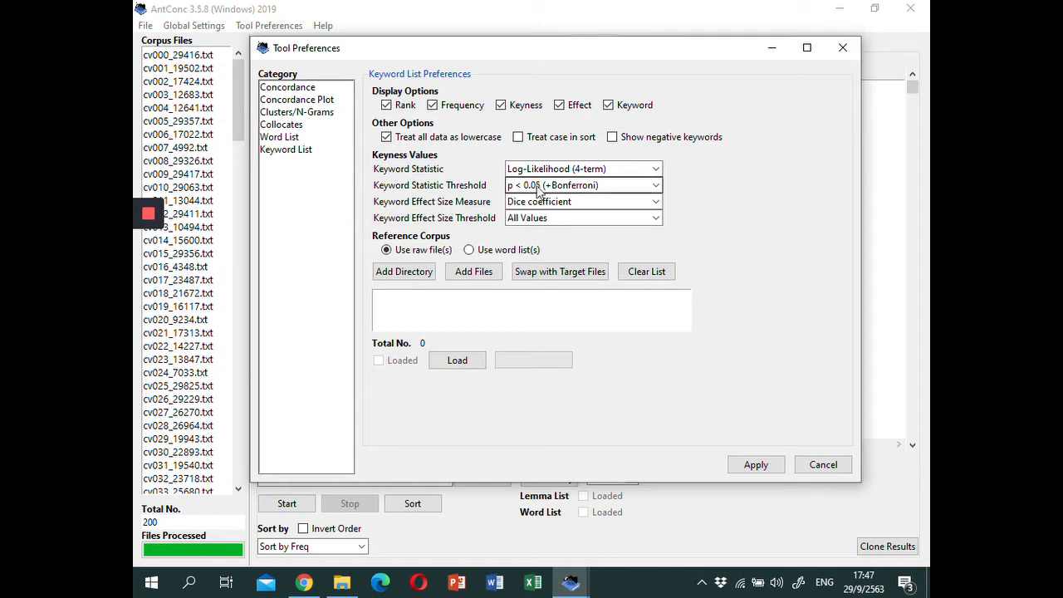
mouse_move(573, 191)
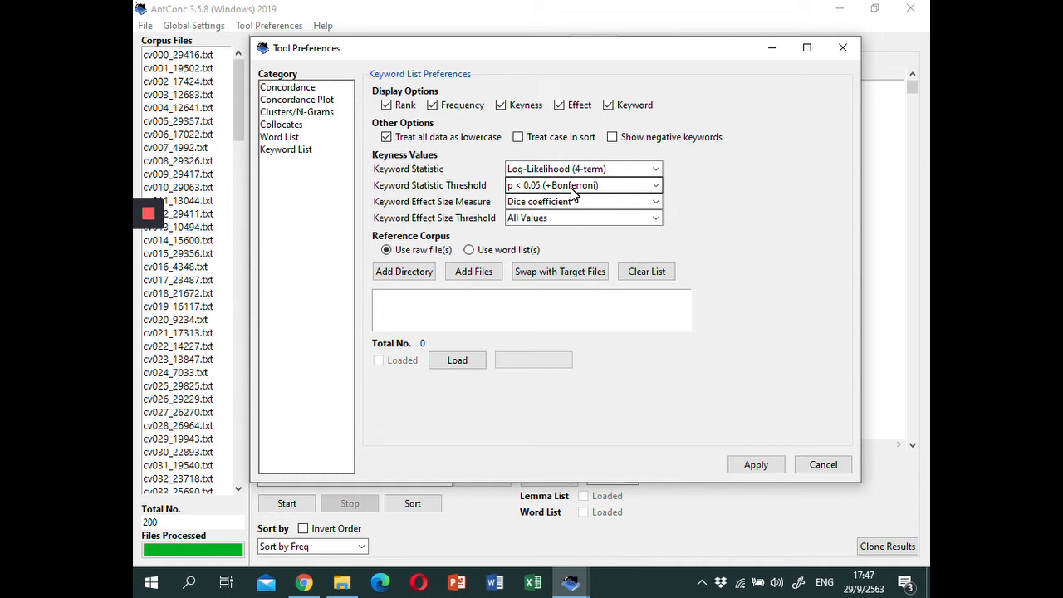
mouse_move(428, 215)
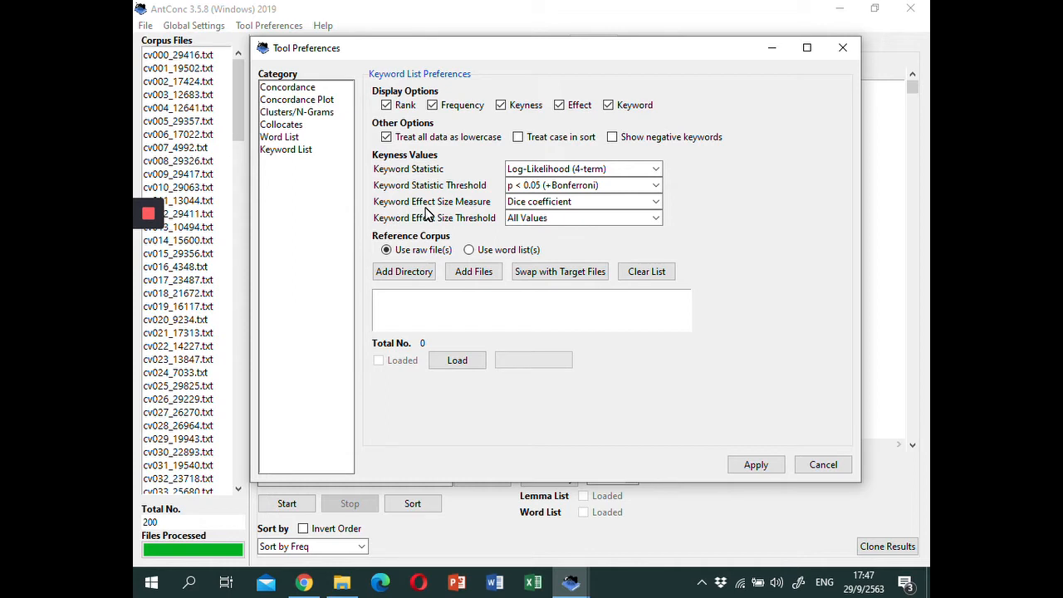
mouse_move(489, 231)
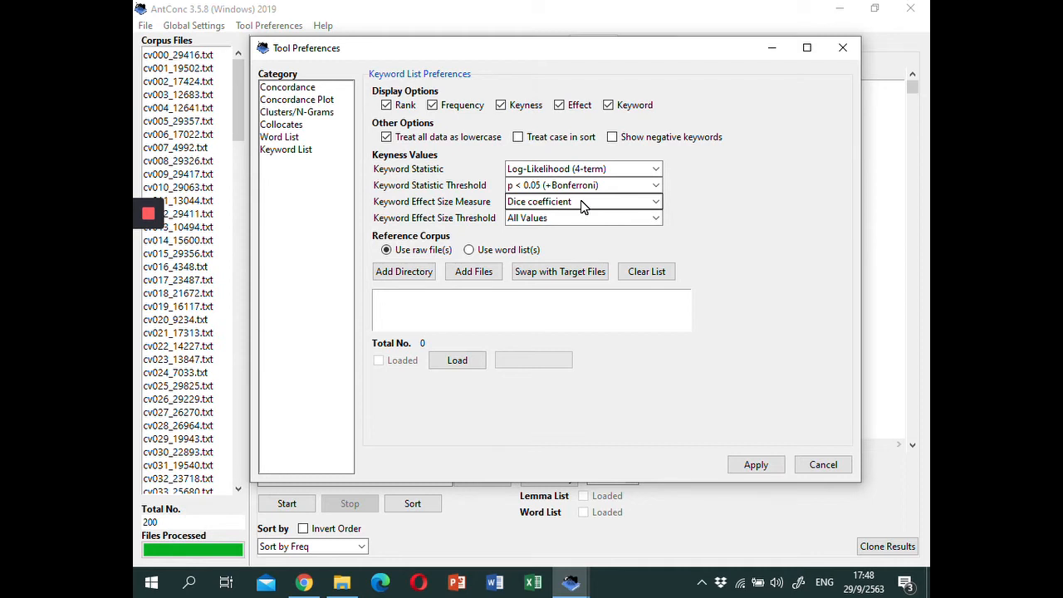
mouse_move(491, 200)
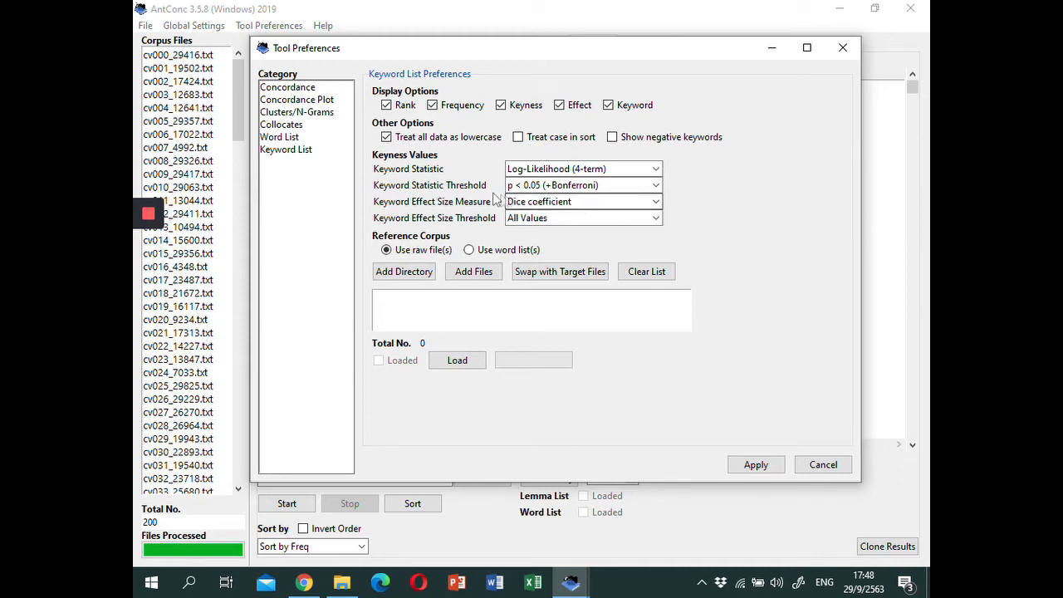
mouse_move(455, 233)
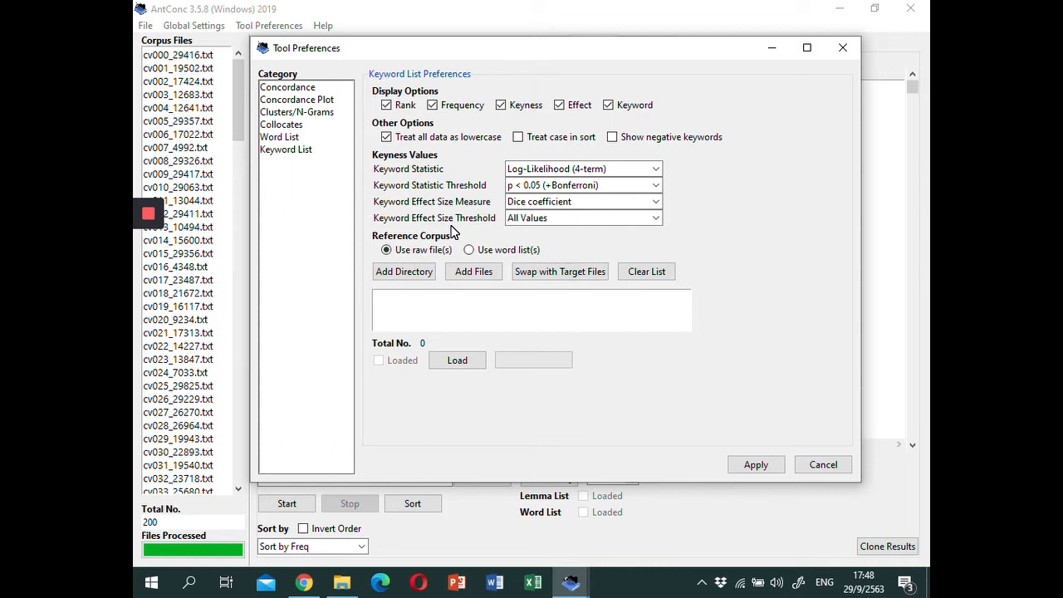
mouse_move(466, 232)
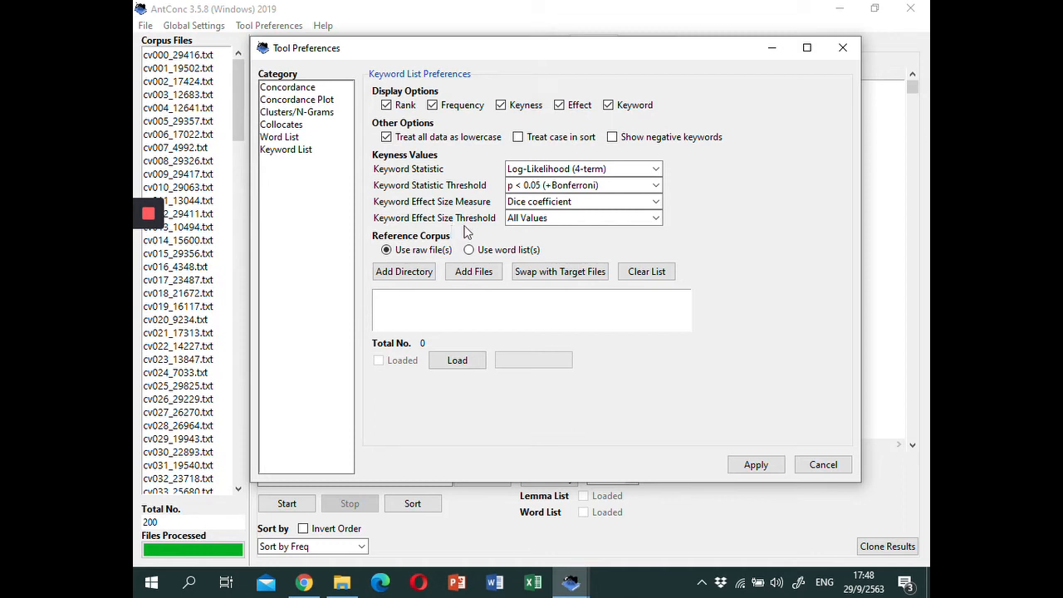
mouse_move(521, 235)
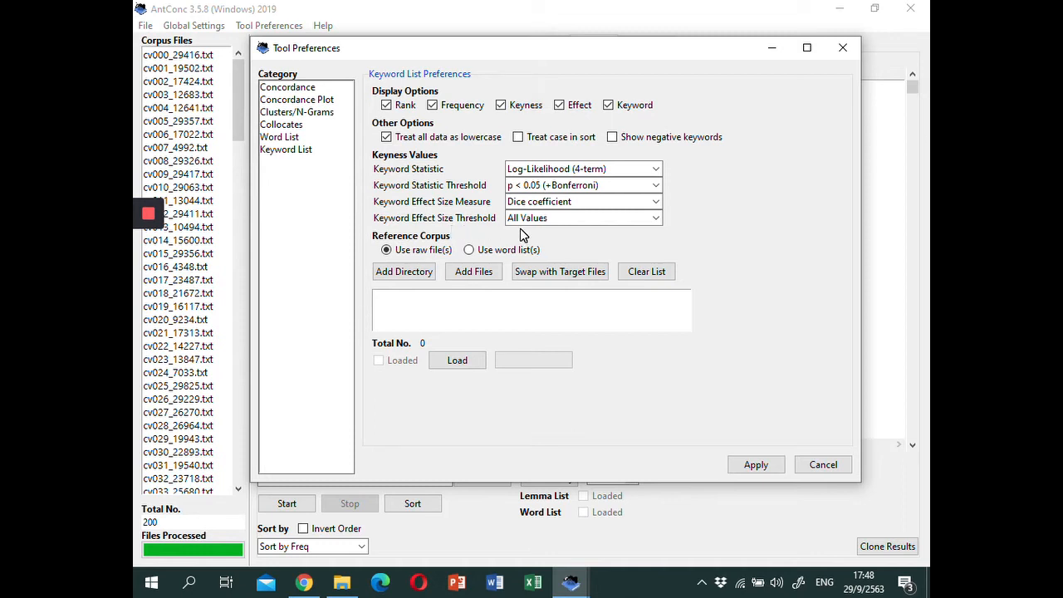
left_click(654, 217)
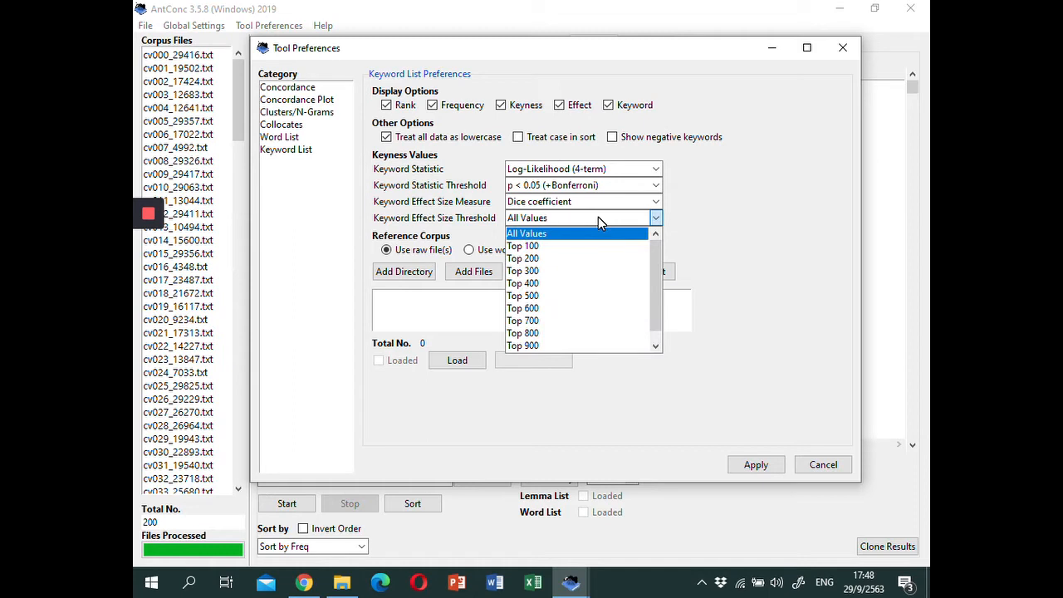
mouse_move(585, 260)
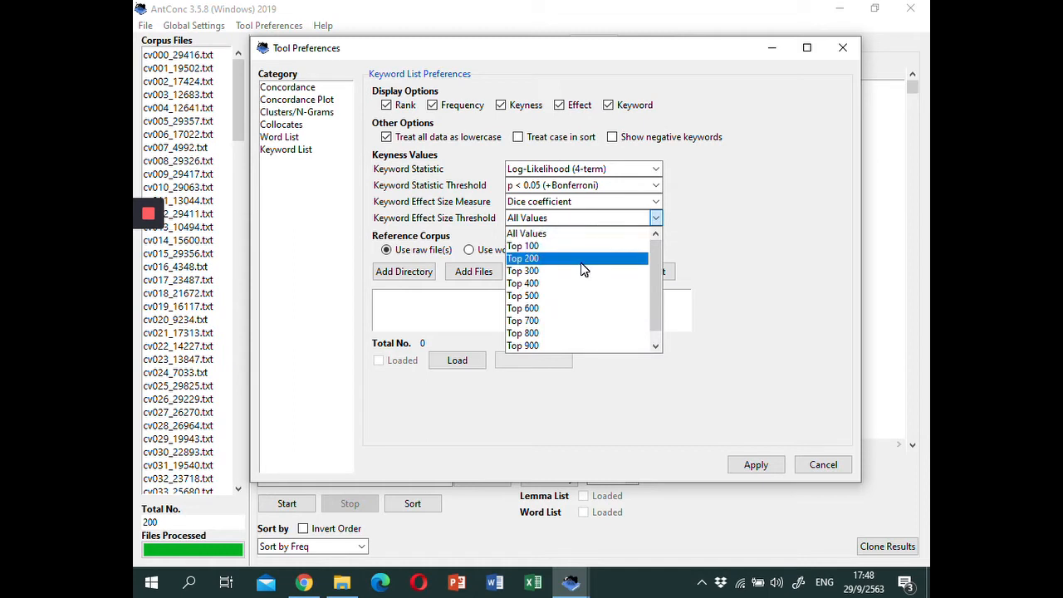
left_click(527, 232)
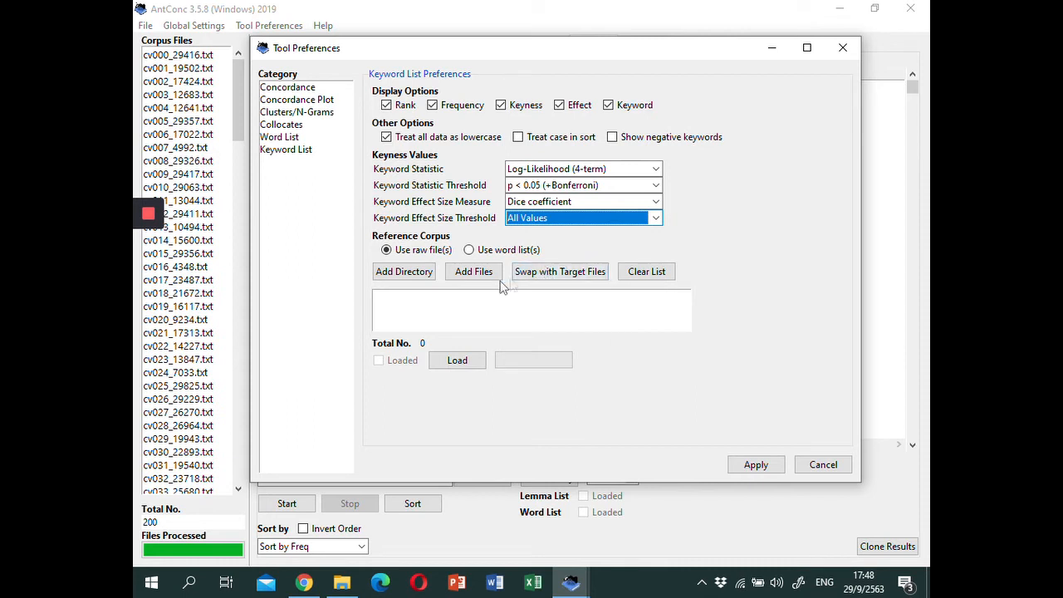
mouse_move(455, 264)
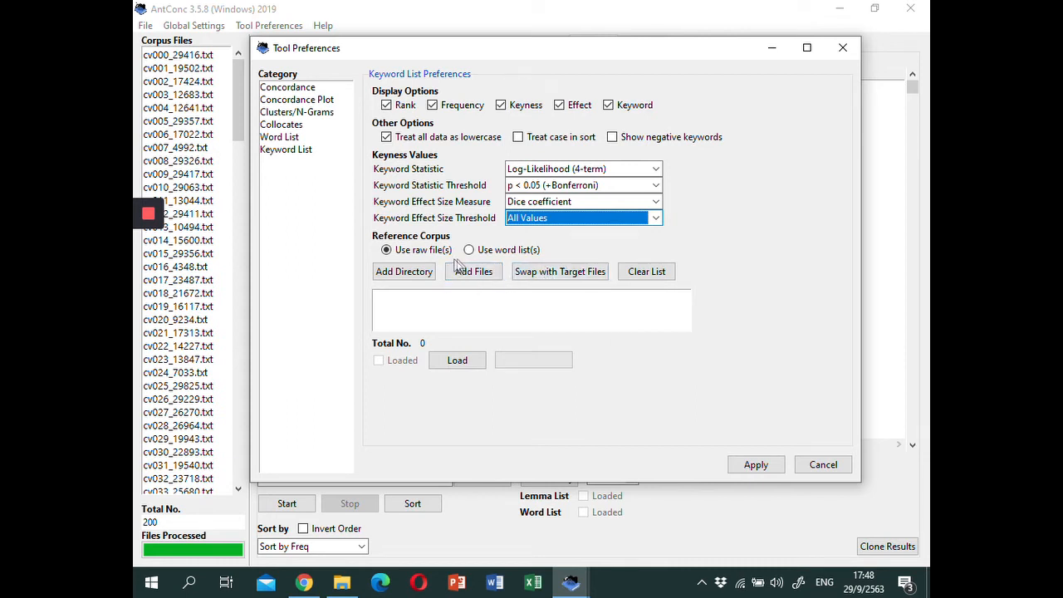
mouse_move(408, 266)
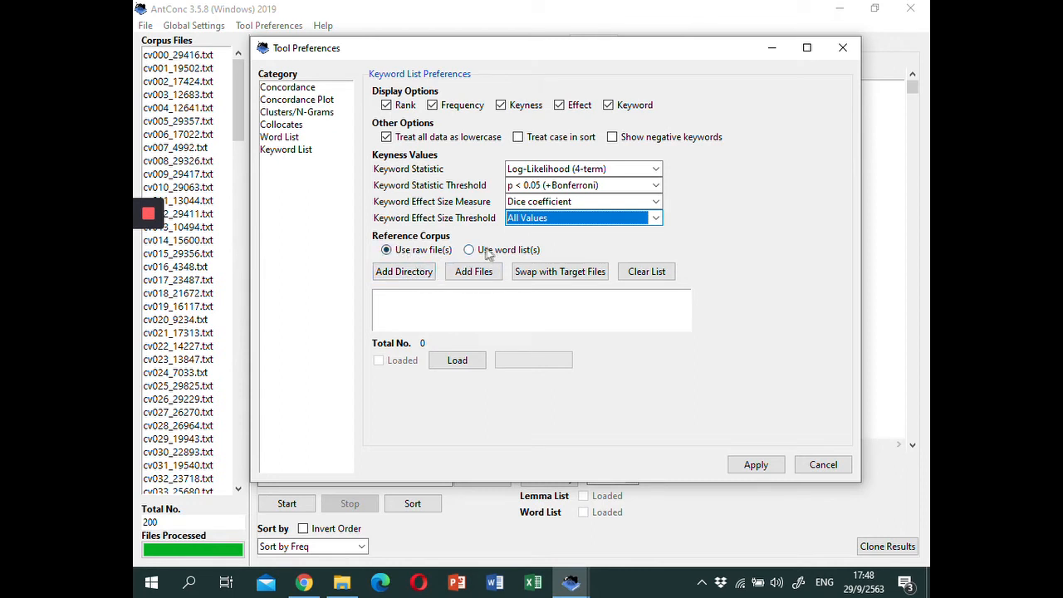
mouse_move(502, 262)
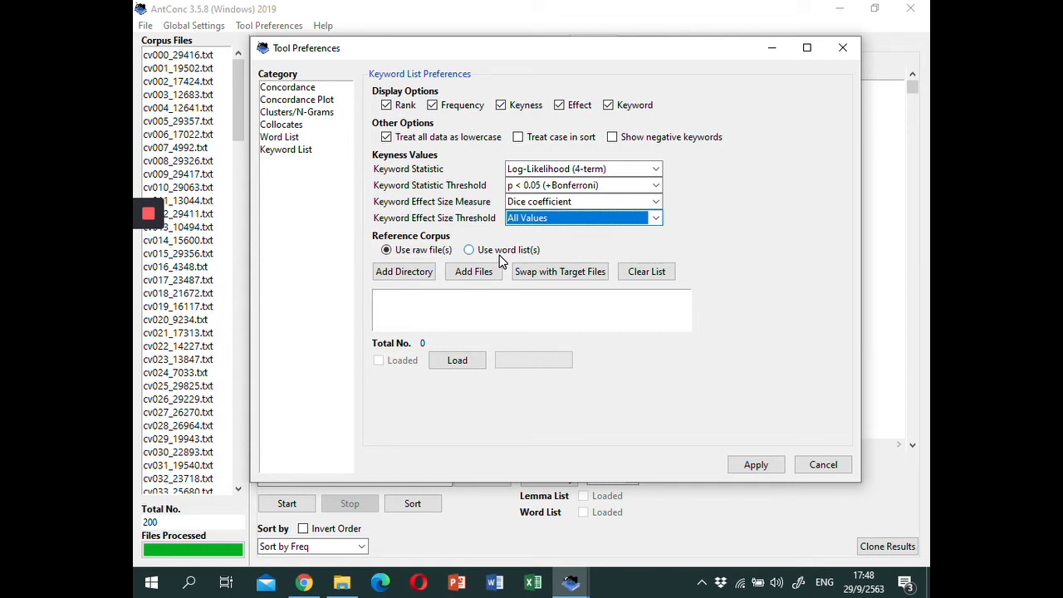
mouse_move(471, 250)
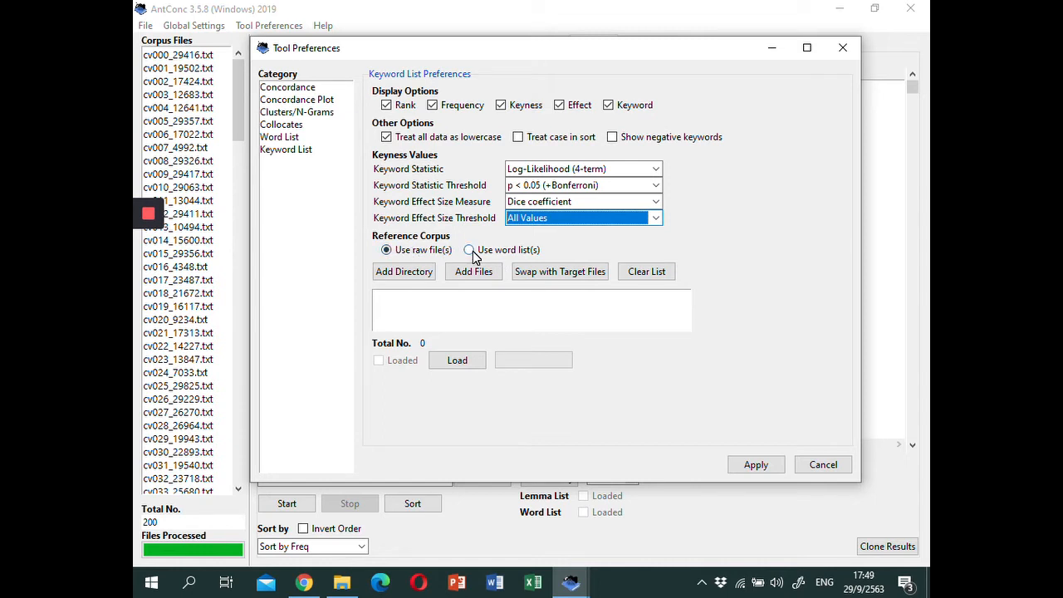
Set the reference corpus to 'Use word list(s)' instead of raw files
left_click(469, 249)
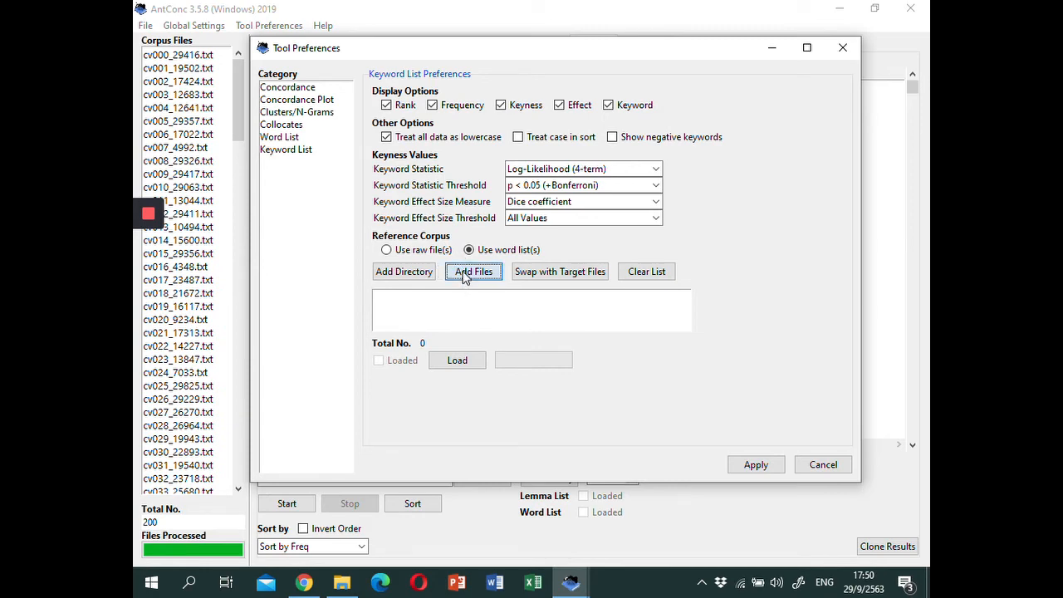
Add BE06_wordlist.txt from the ame06_and_be06 folder and load it as reference
left_click(474, 272)
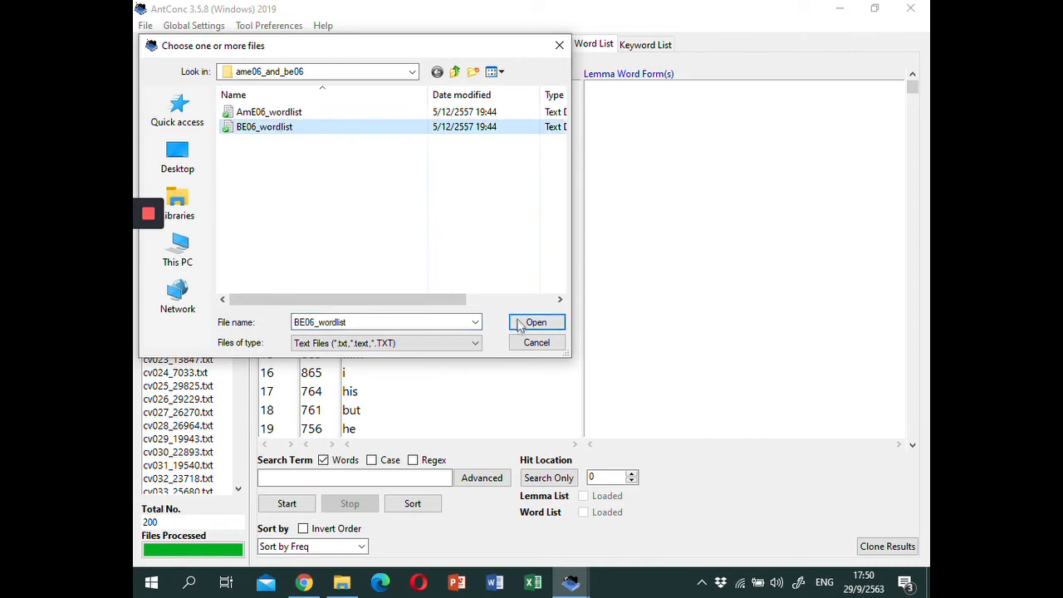
left_click(535, 323)
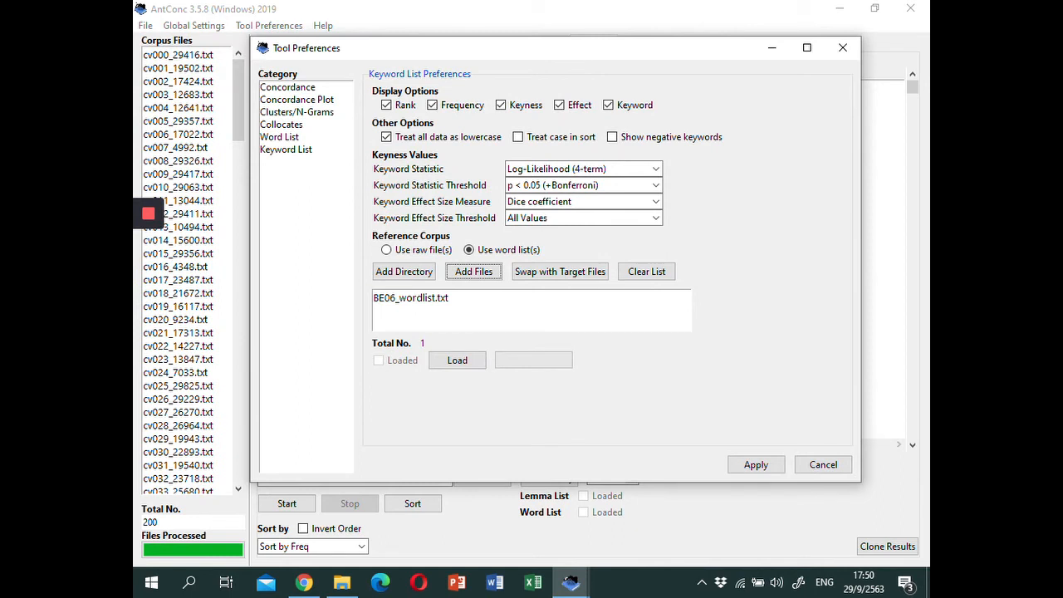
mouse_move(472, 349)
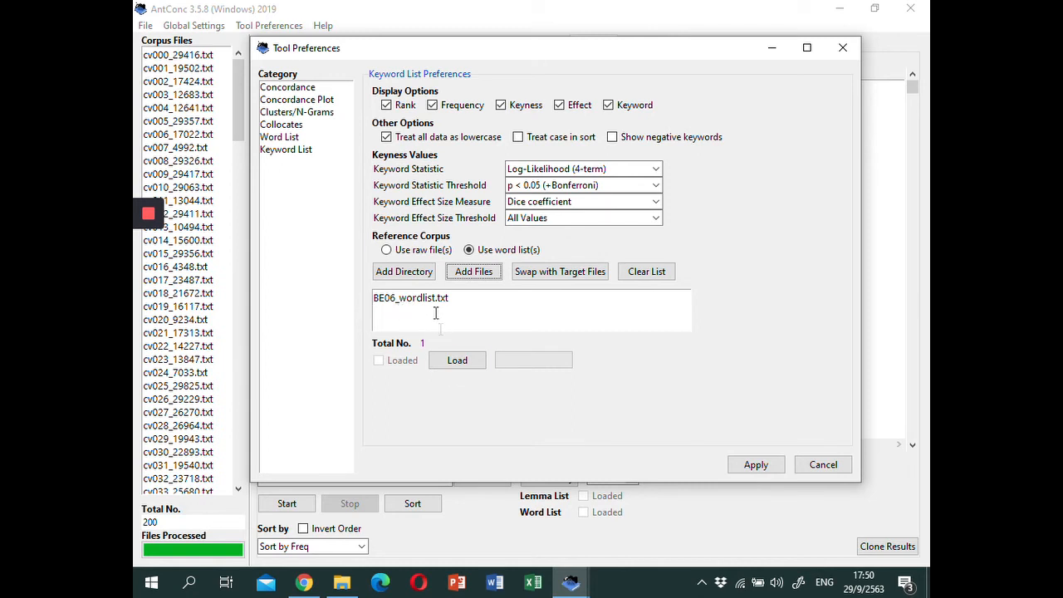
left_click(457, 359)
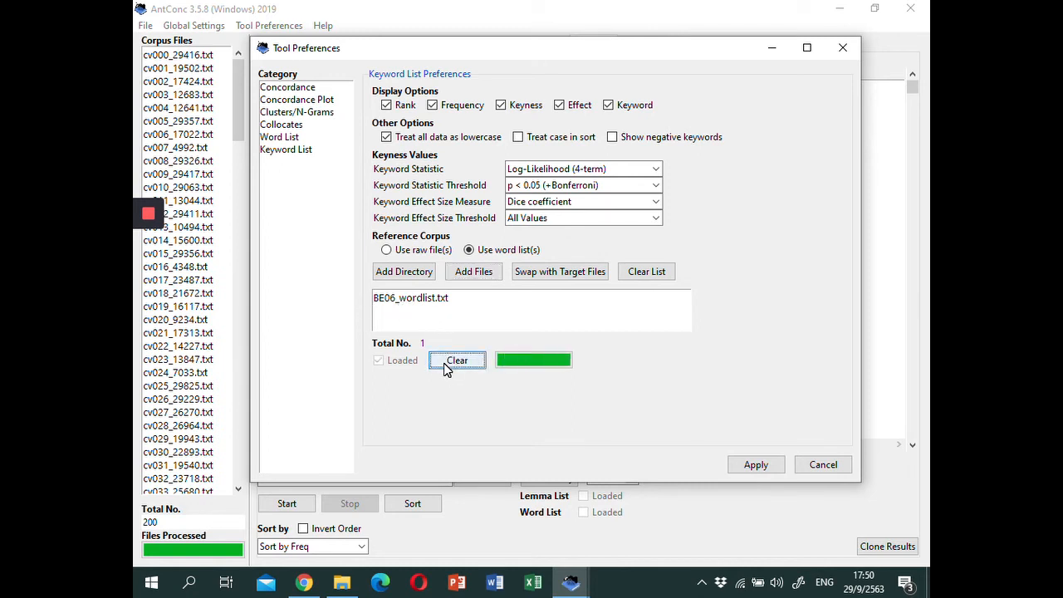
mouse_move(583, 386)
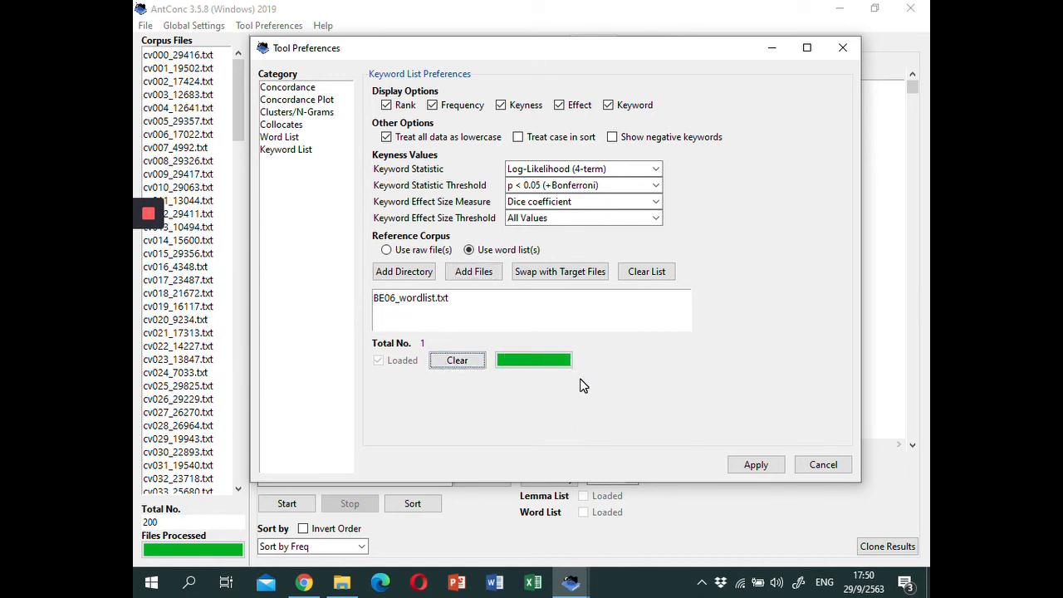
Apply the keyword preferences and switch to the empty Keyword List tool
left_click(754, 465)
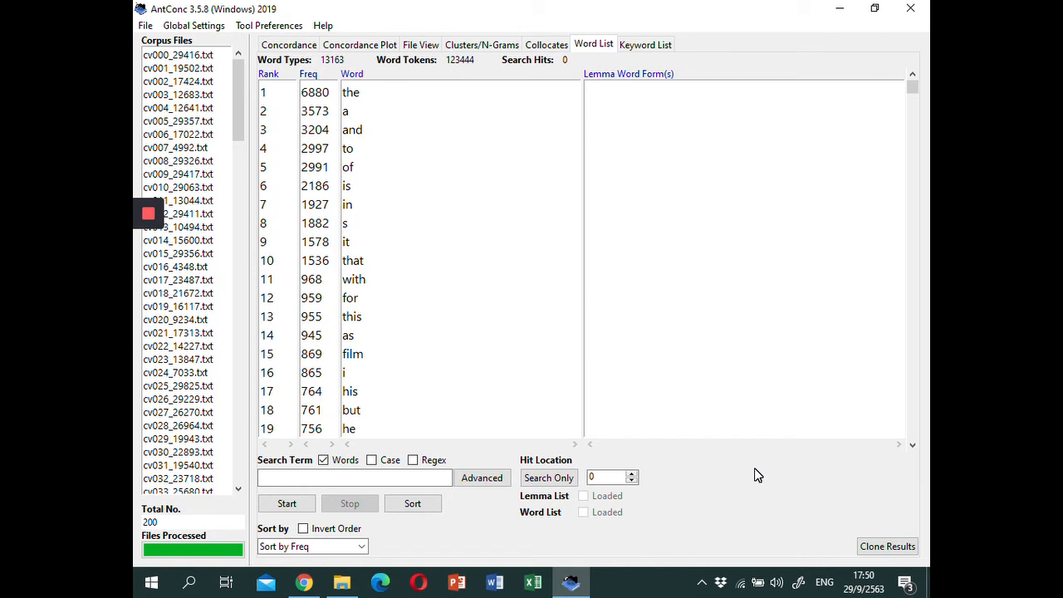
mouse_move(588, 210)
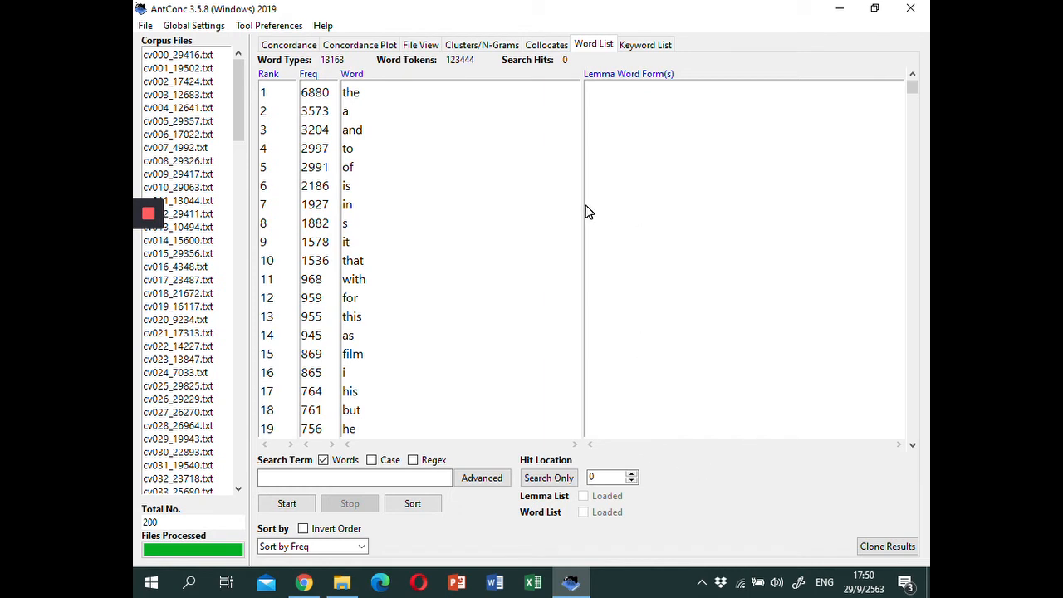
mouse_move(644, 120)
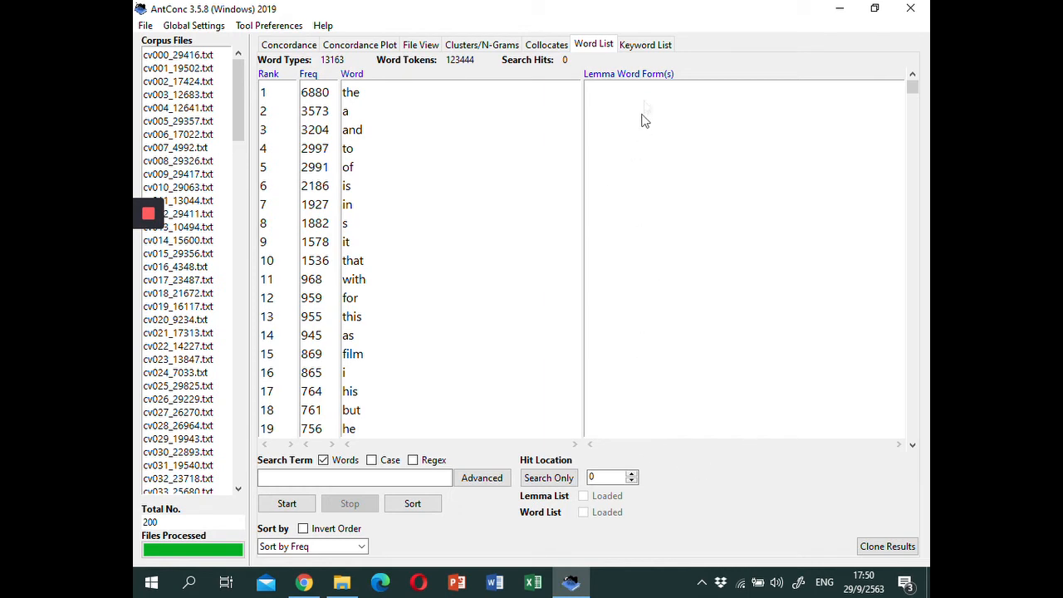
mouse_move(668, 58)
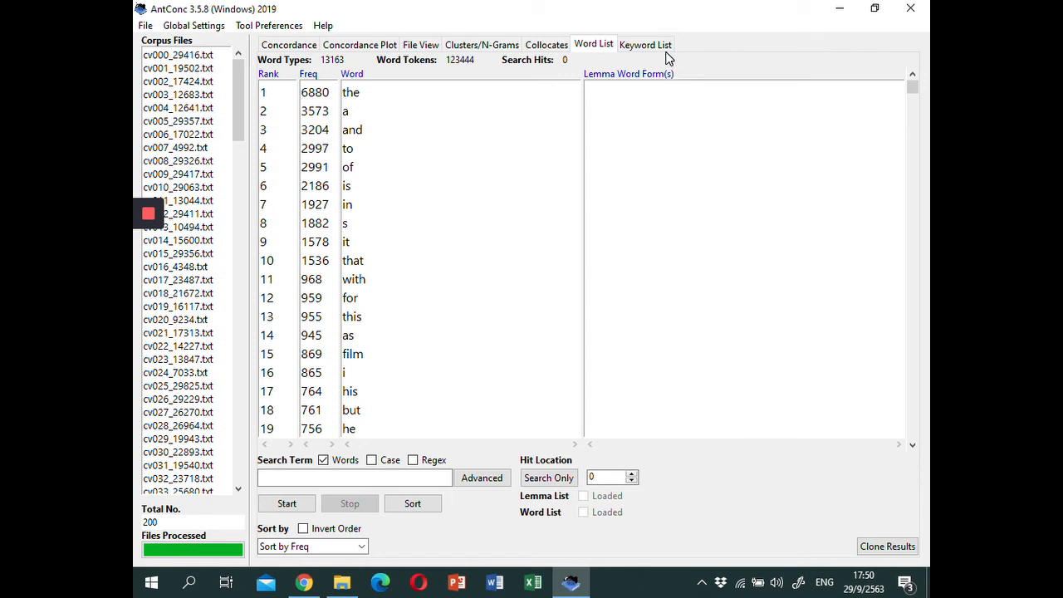
left_click(645, 43)
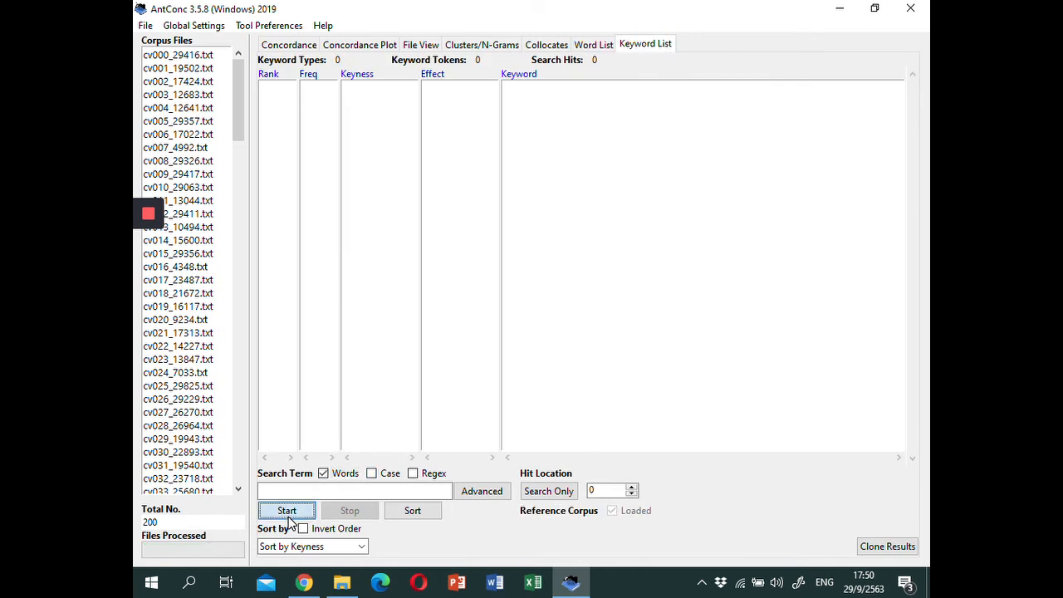
Compute keywords against BE06: 612 types, 35,318 tokens, 'film' ranked first
left_click(285, 510)
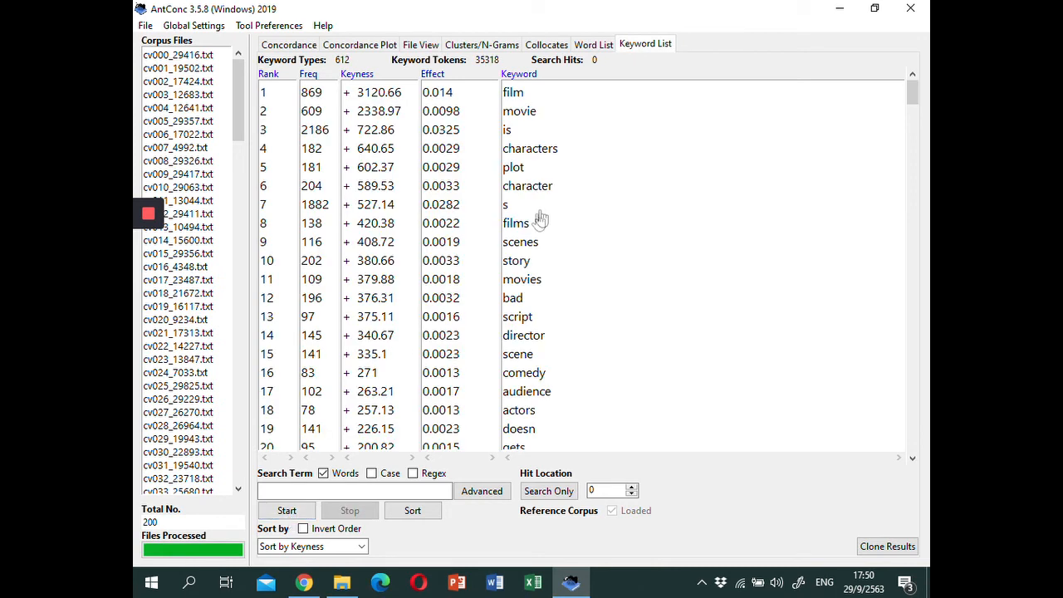
mouse_move(559, 89)
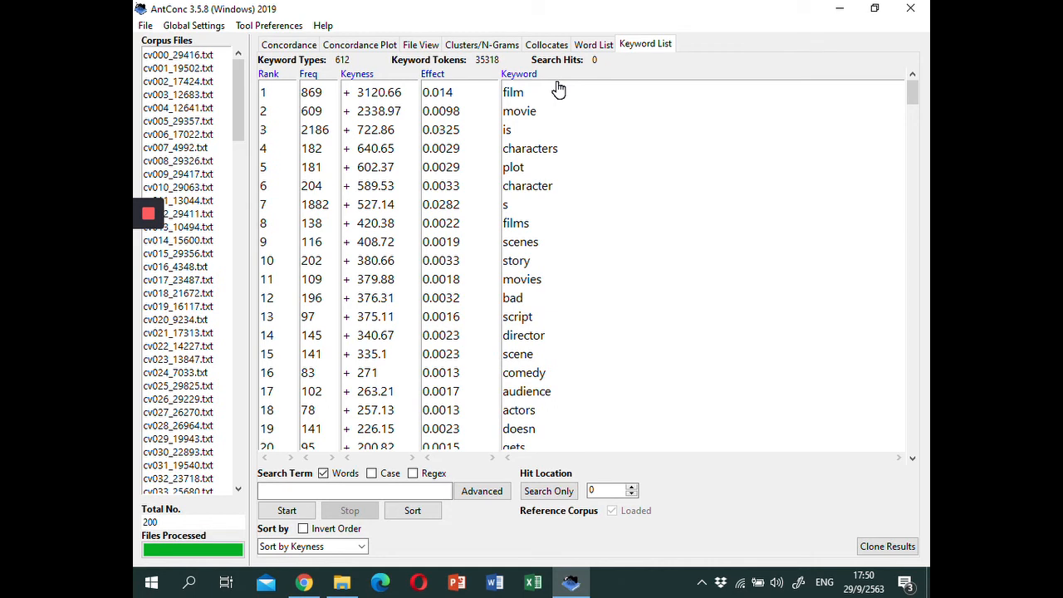
mouse_move(282, 83)
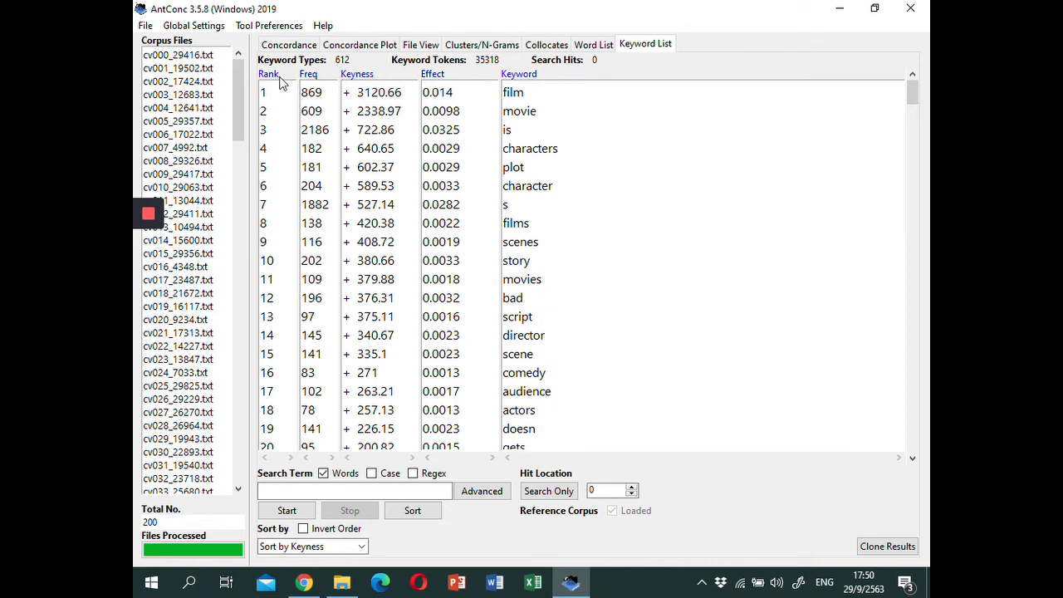
mouse_move(322, 83)
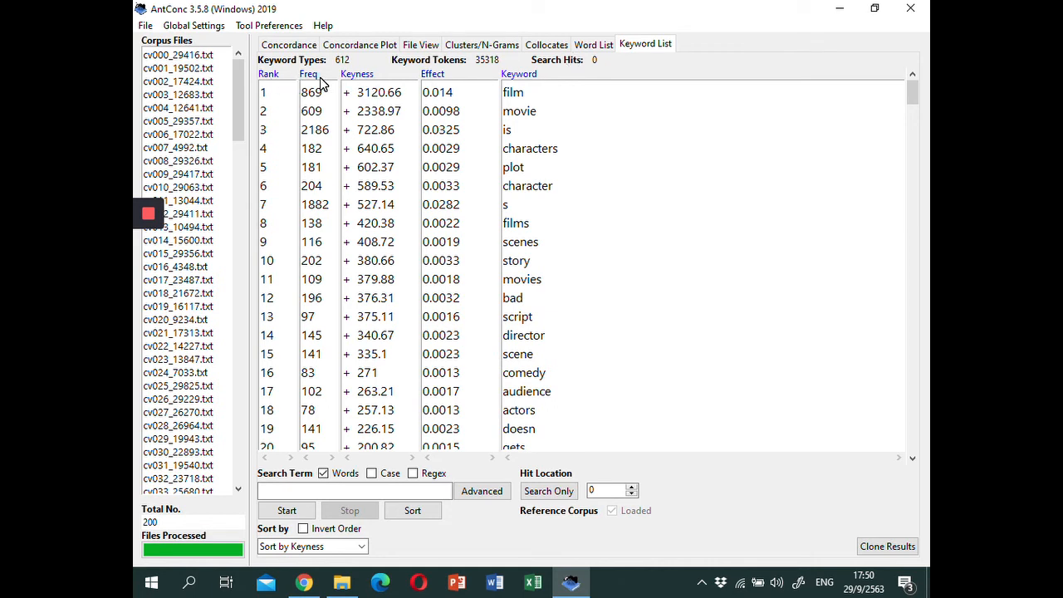
mouse_move(385, 86)
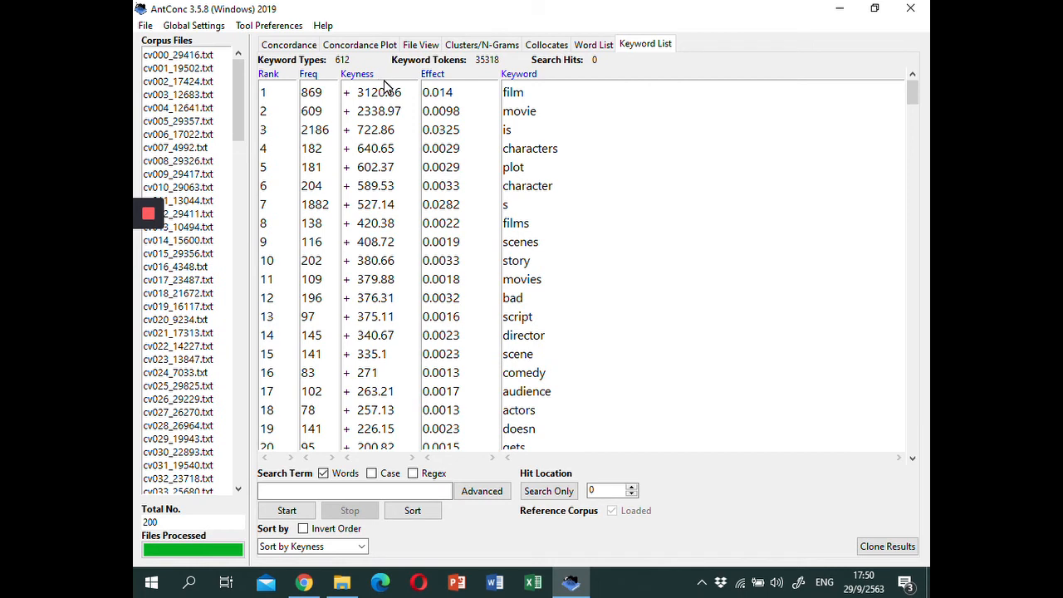
mouse_move(445, 91)
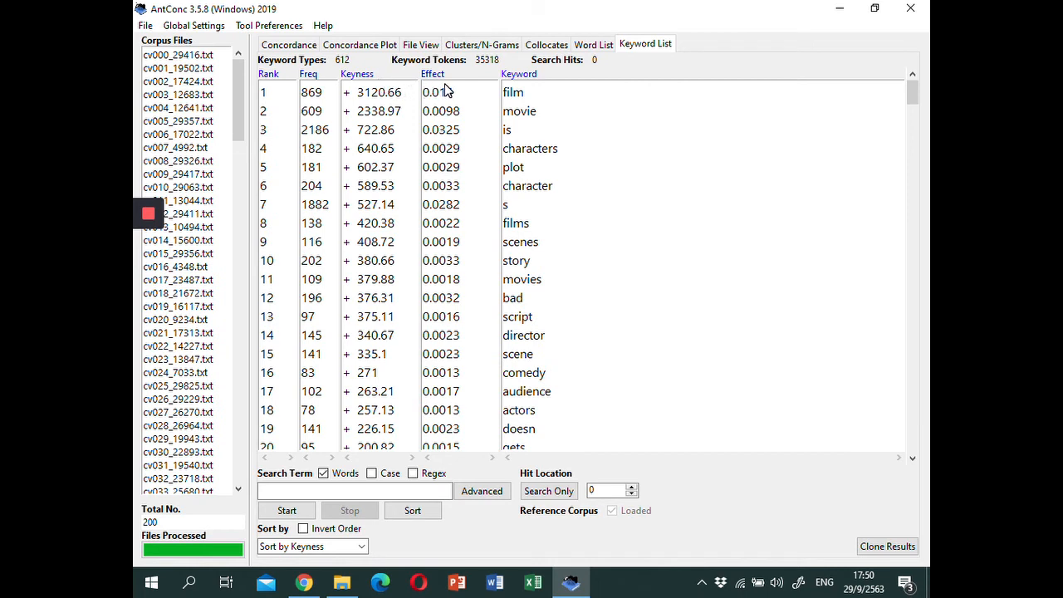
mouse_move(581, 91)
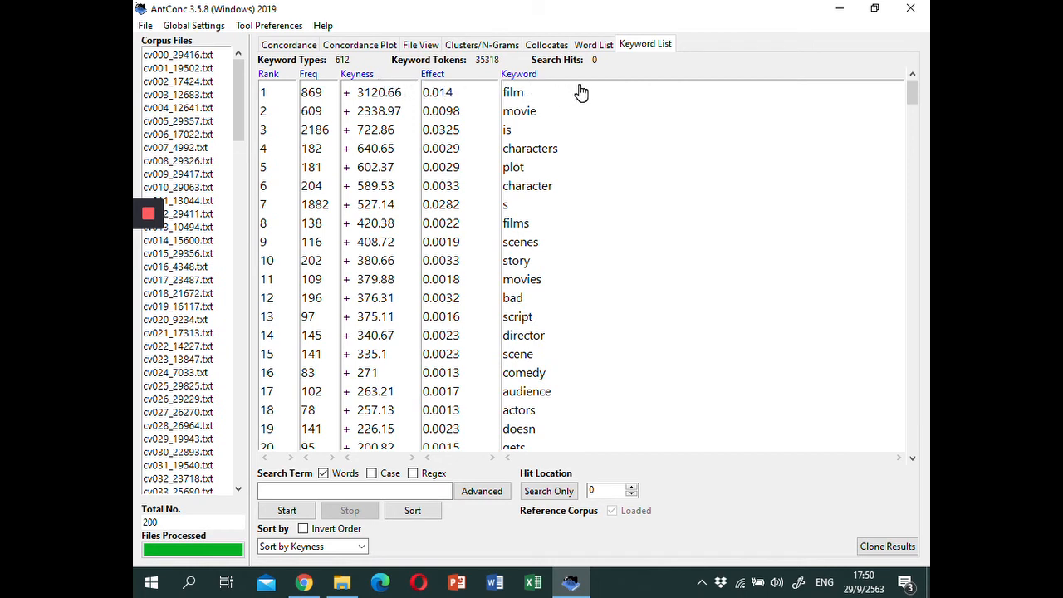
mouse_move(431, 319)
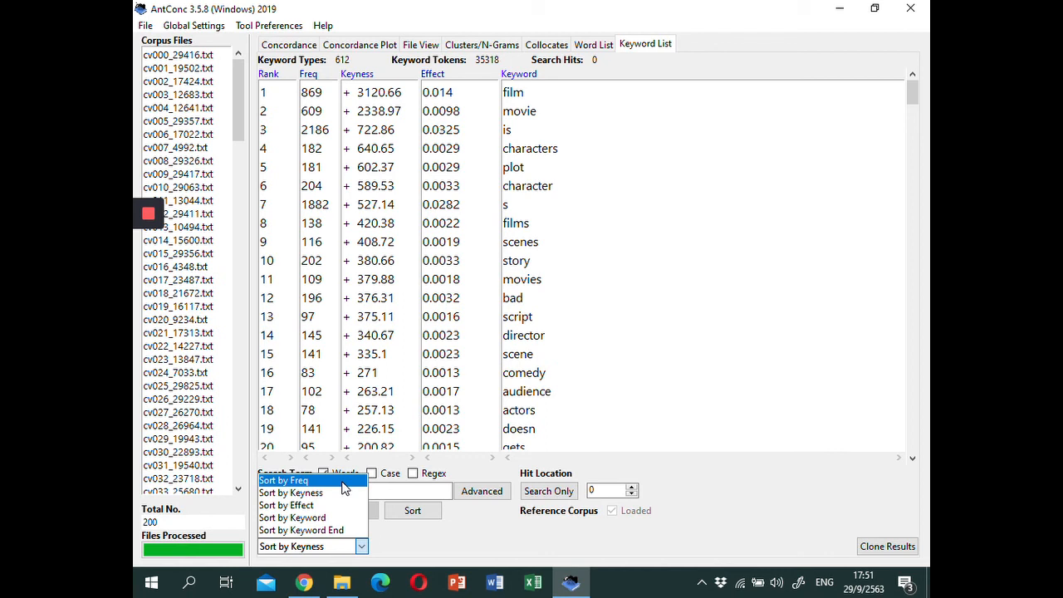
mouse_move(286, 505)
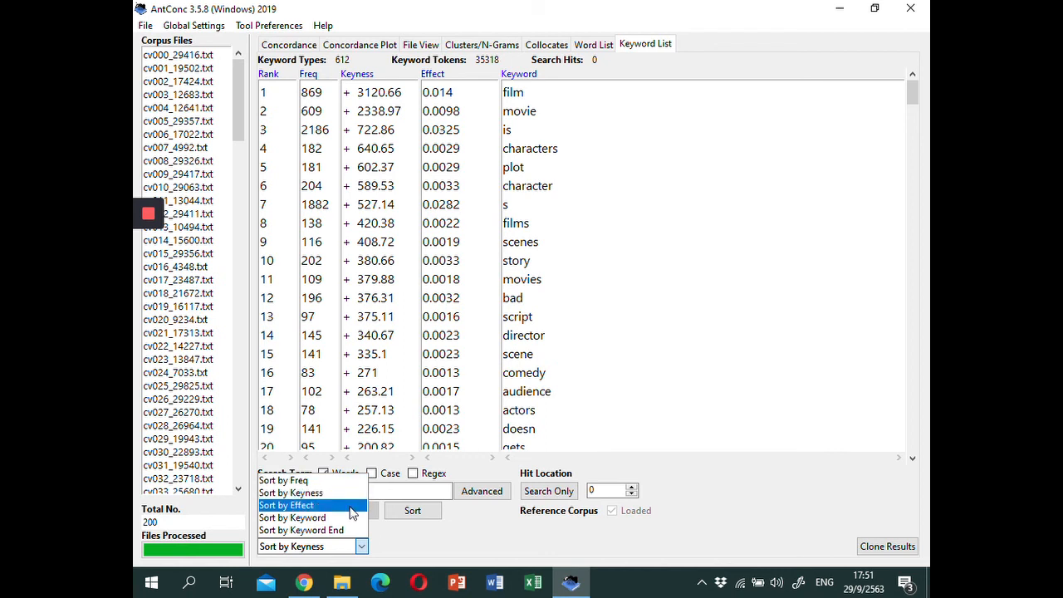
mouse_move(312, 518)
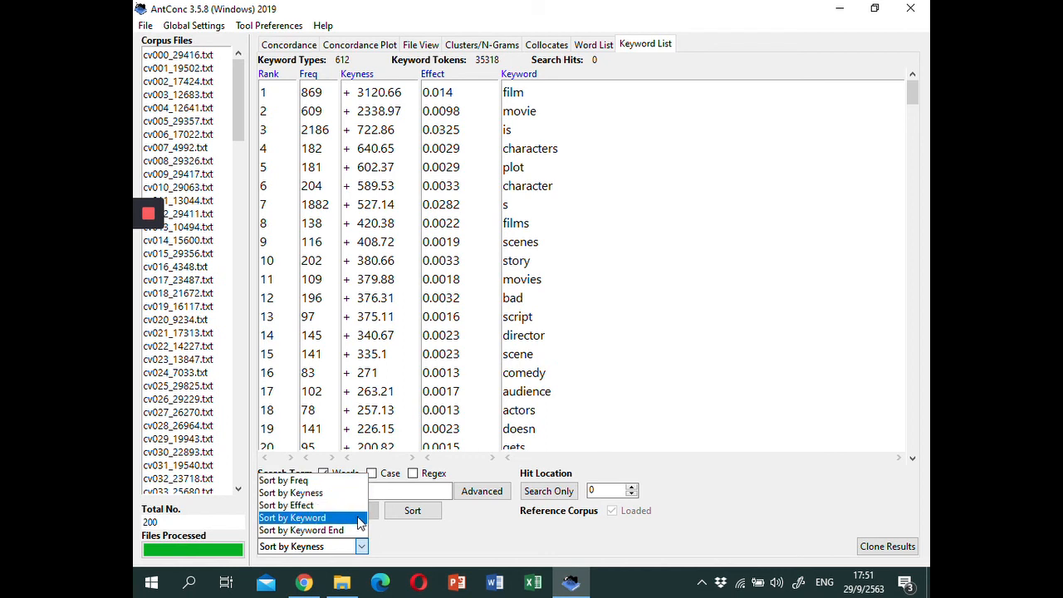
mouse_move(301, 530)
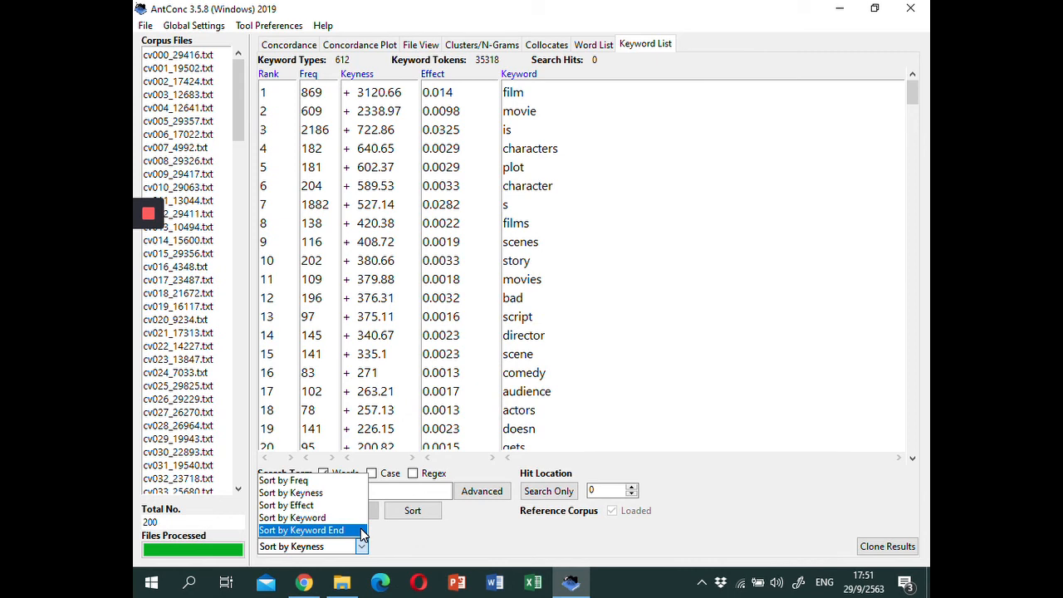
mouse_move(369, 538)
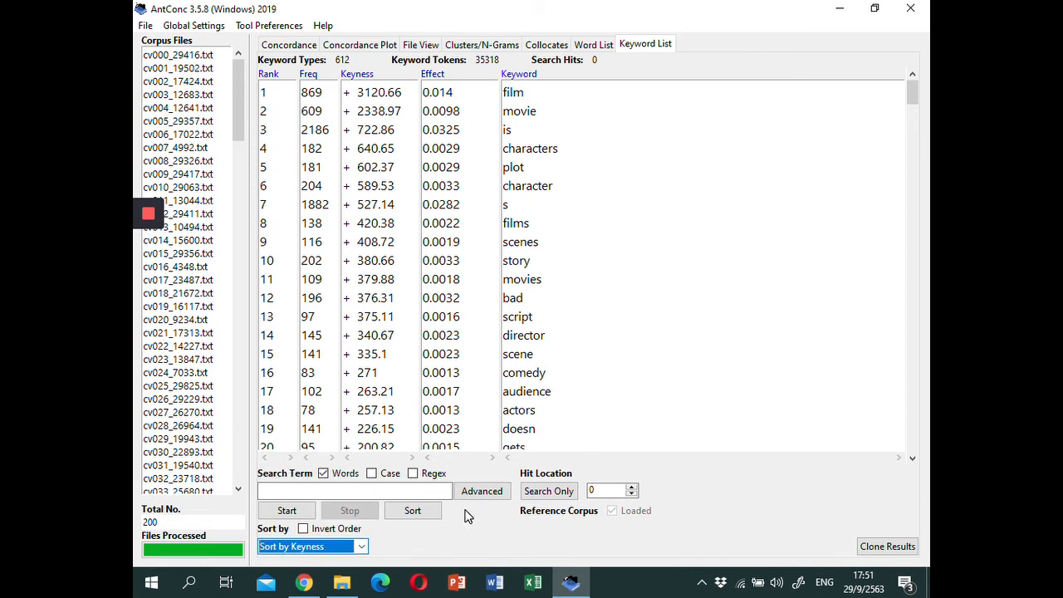
mouse_move(425, 382)
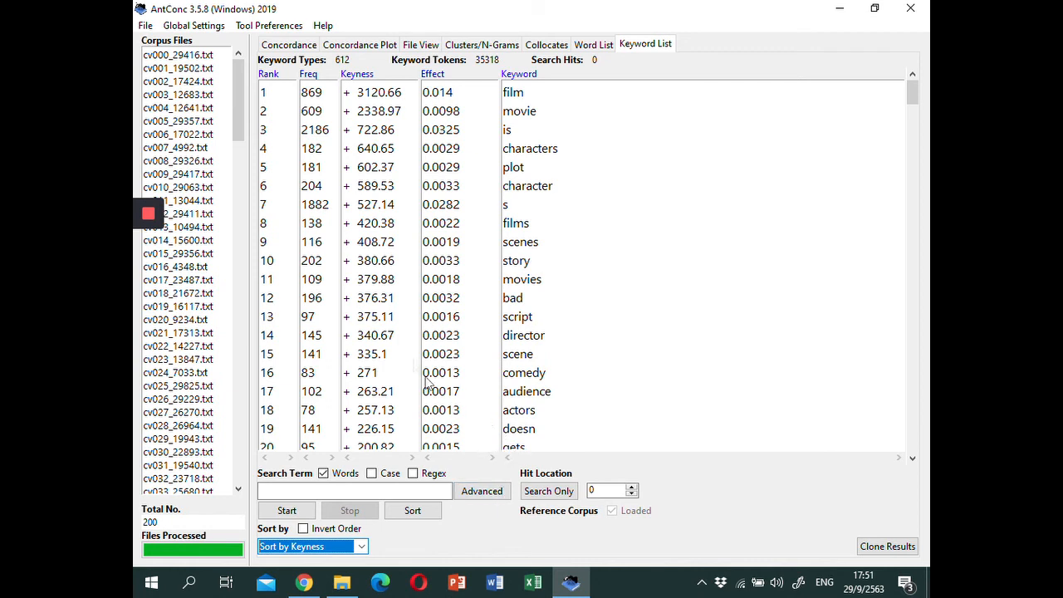
mouse_move(571, 324)
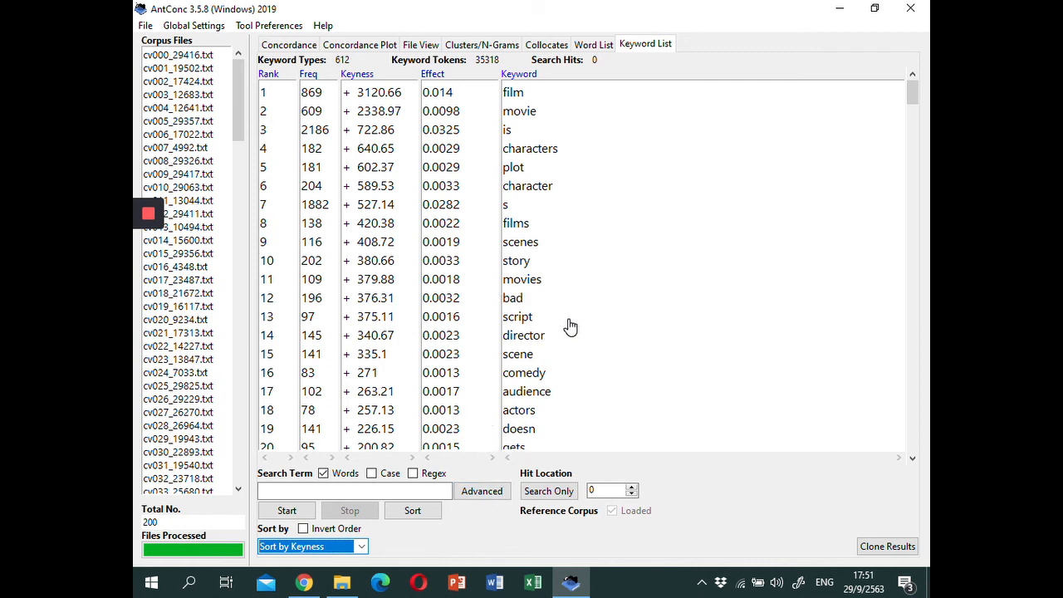
mouse_move(523, 169)
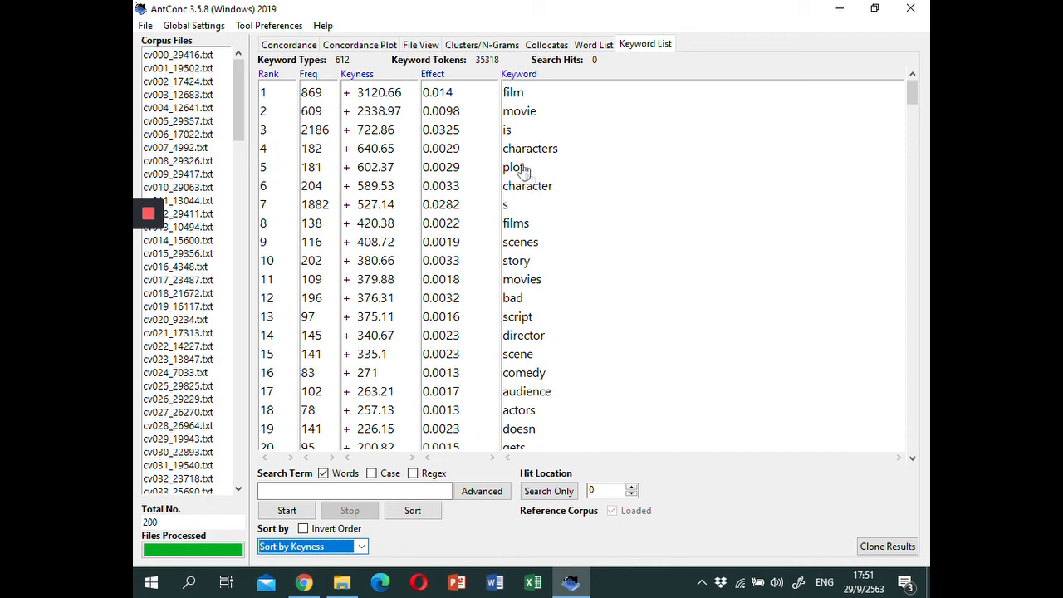
mouse_move(521, 163)
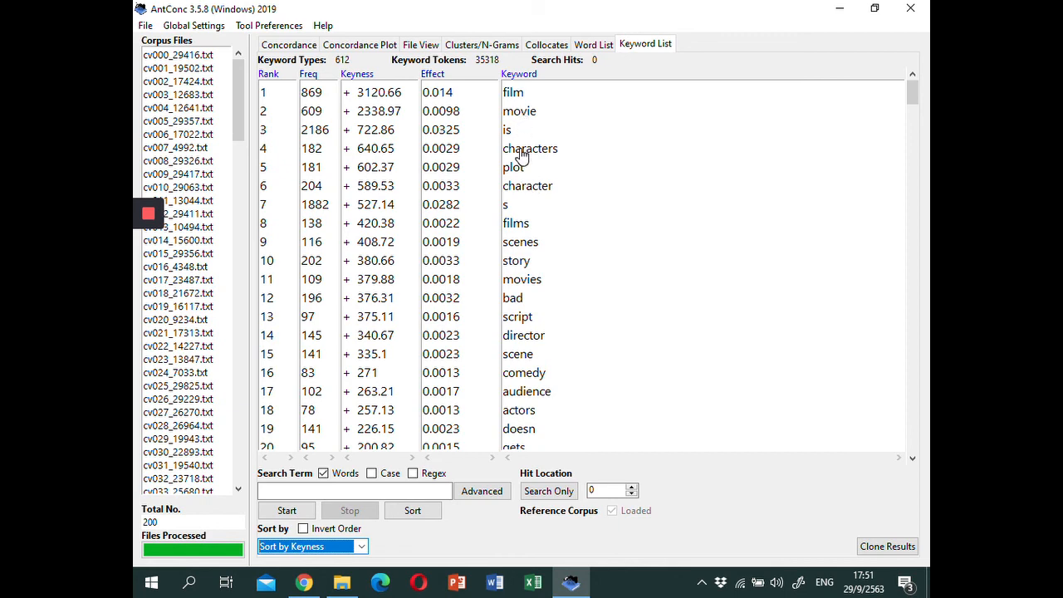
Show the 10 concordance hits for the keyword 'characters'
double_click(530, 148)
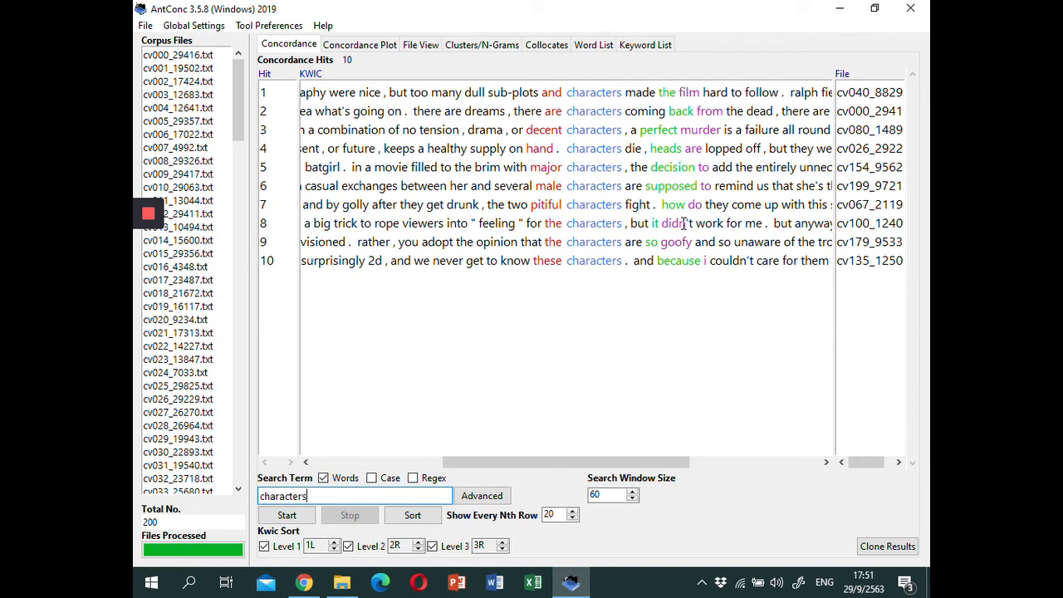
mouse_move(644, 43)
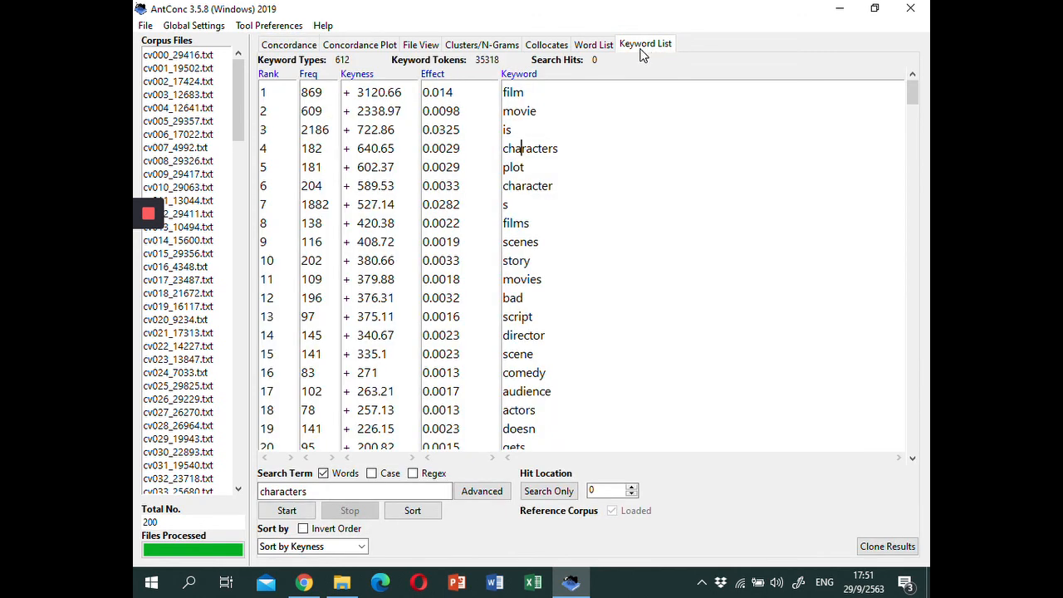
mouse_move(594, 335)
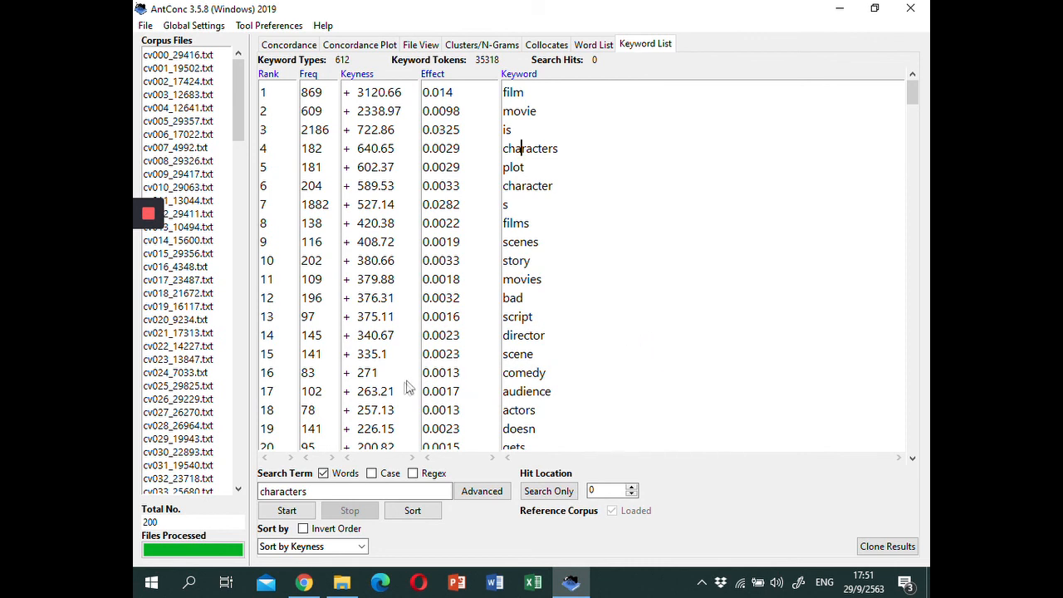
mouse_move(479, 349)
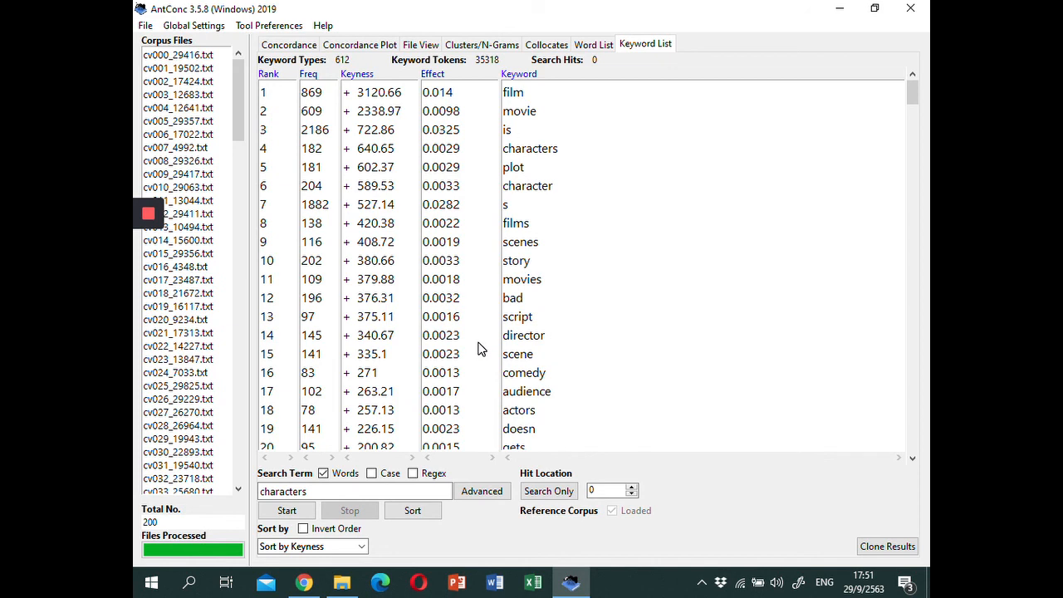